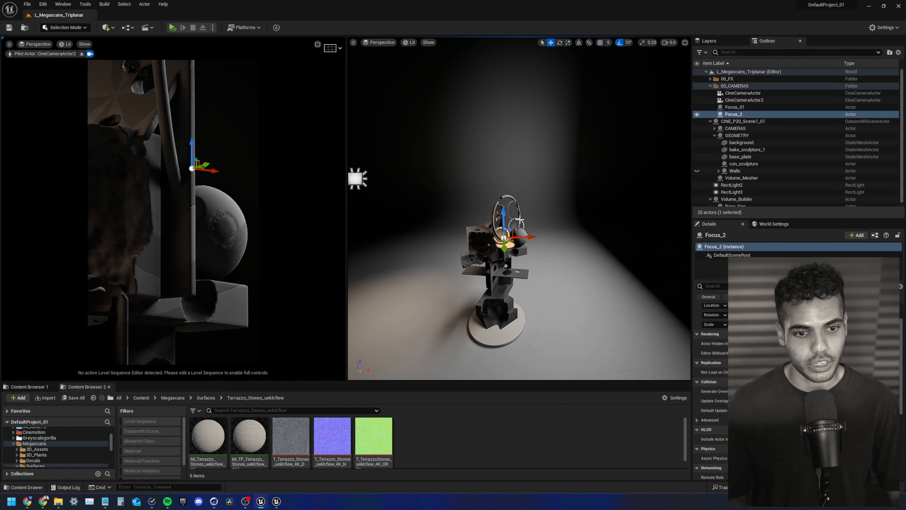
Select bake_sculpture_1, inspect its Terrazzo Stones material slot, and maximize the CineCameraActor2 viewport
left_click(106, 27)
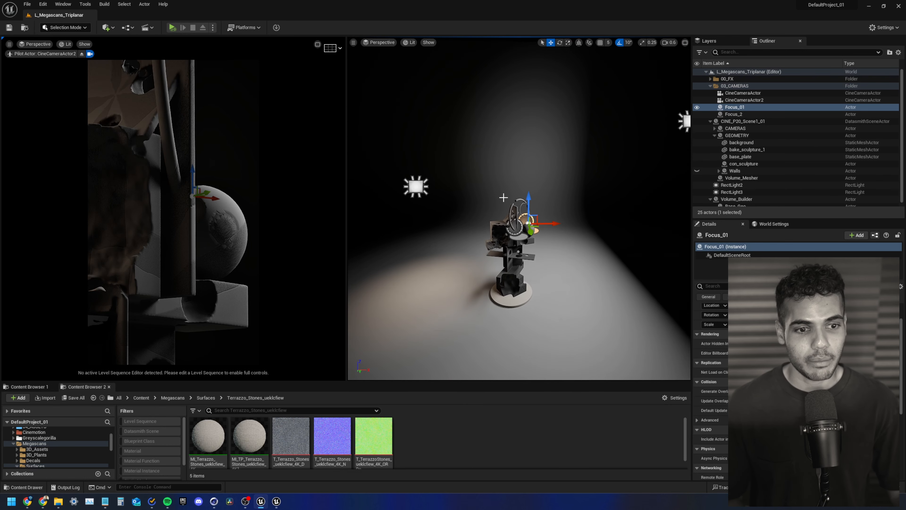
left_click(746, 149)
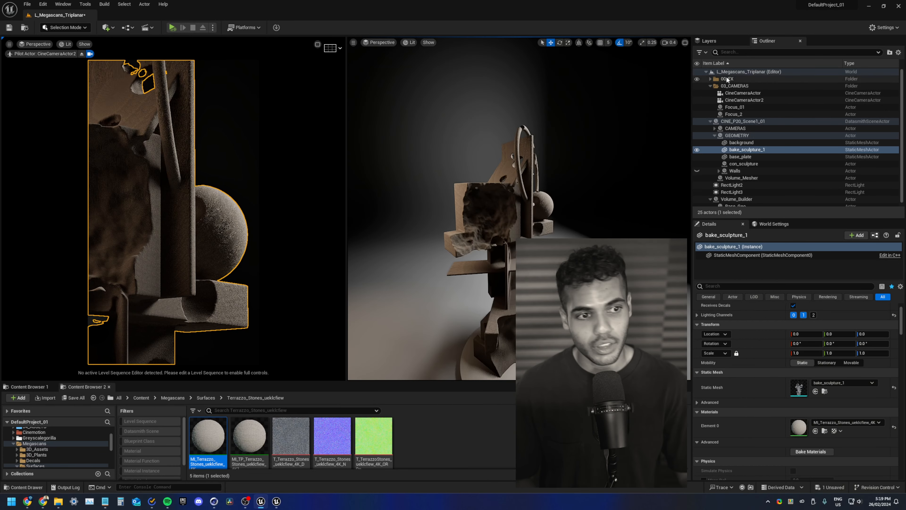
left_click(745, 85)
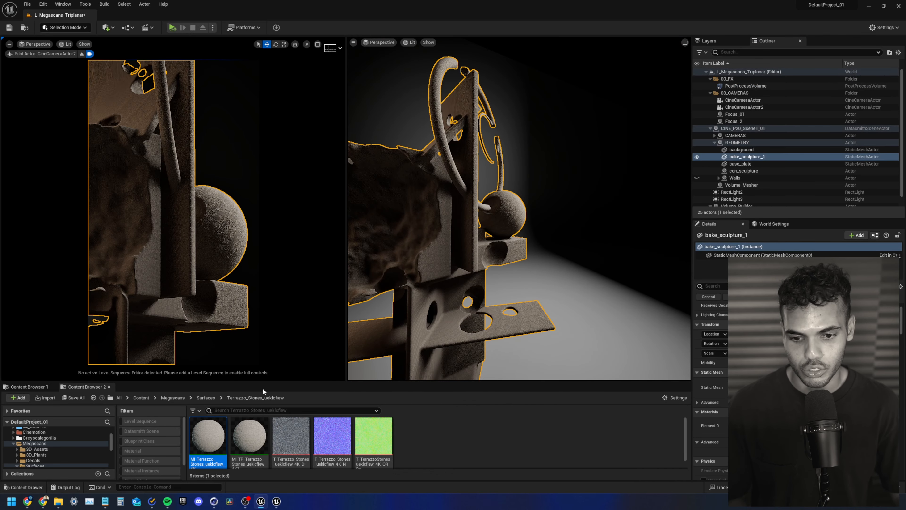
left_click(249, 435)
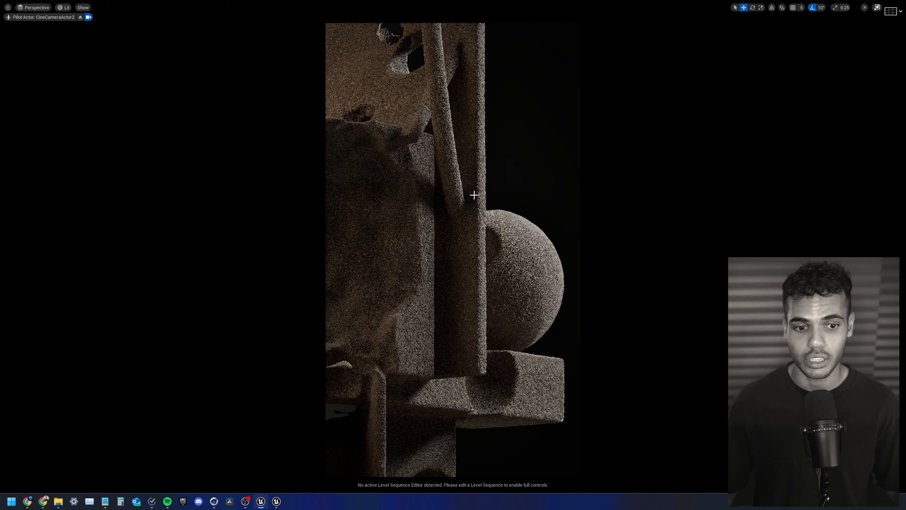
mouse_move(492, 55)
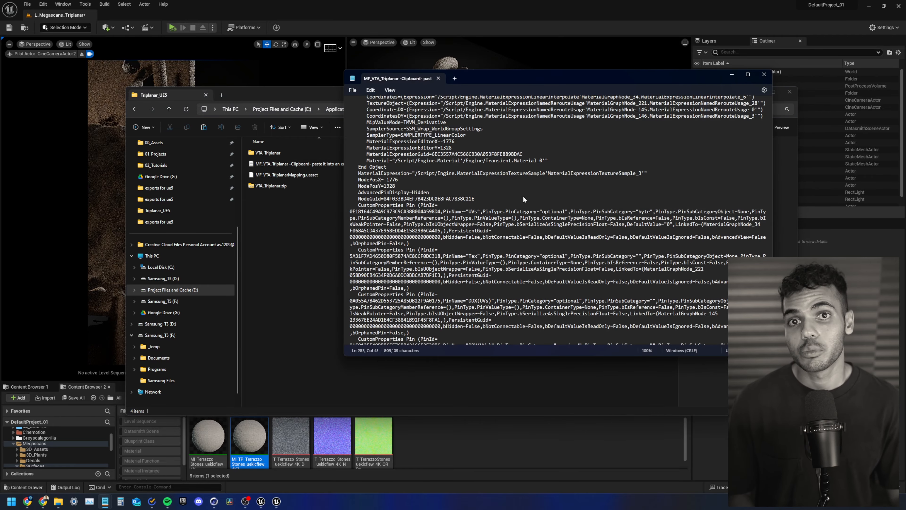
Scroll through the MF_VTA_Triplanar clipboard text in Notepad
scroll("down", 3)
type("MF_VTA_")
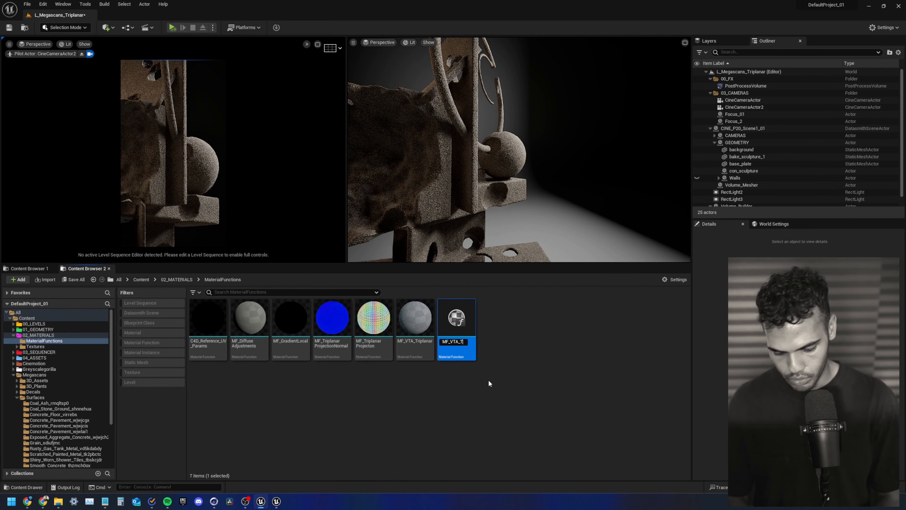
Name the new material function MF_VTA_Triplanar_02 and open it in the editor
type("Triplanar_02")
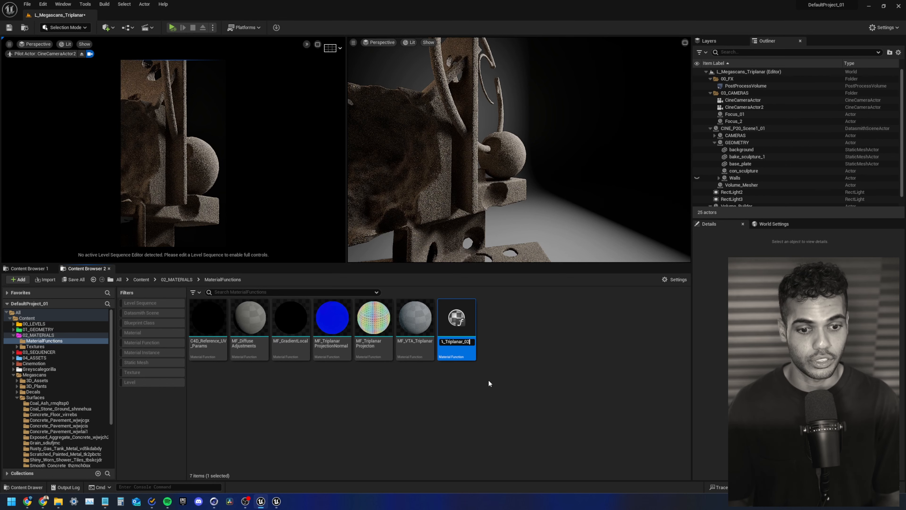
mouse_move(403, 381)
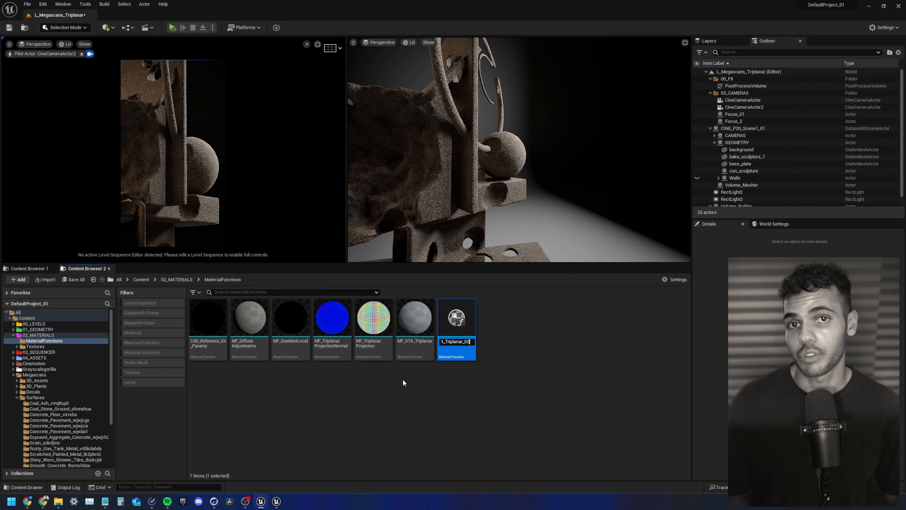
double_click(456, 317)
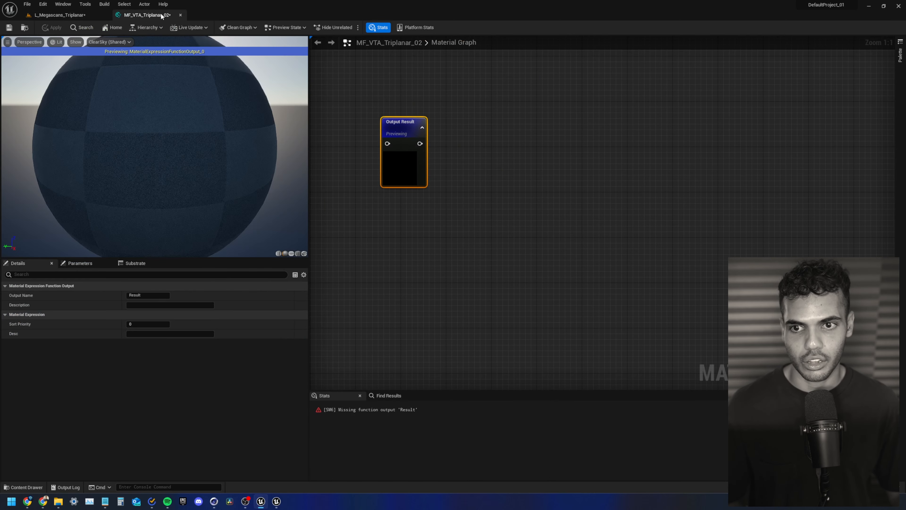
Paste the copied triplanar network and confirm deleting the original Result output node
scroll("down", 3)
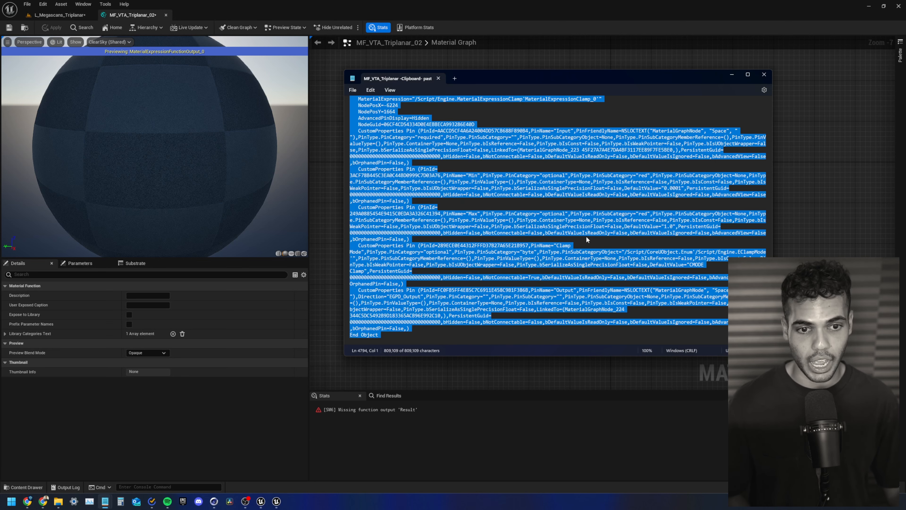
mouse_move(459, 71)
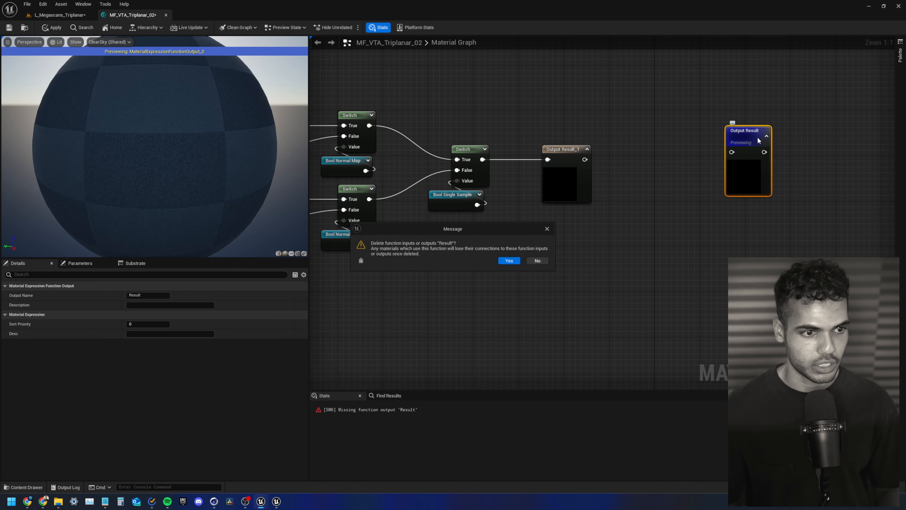
left_click(508, 260)
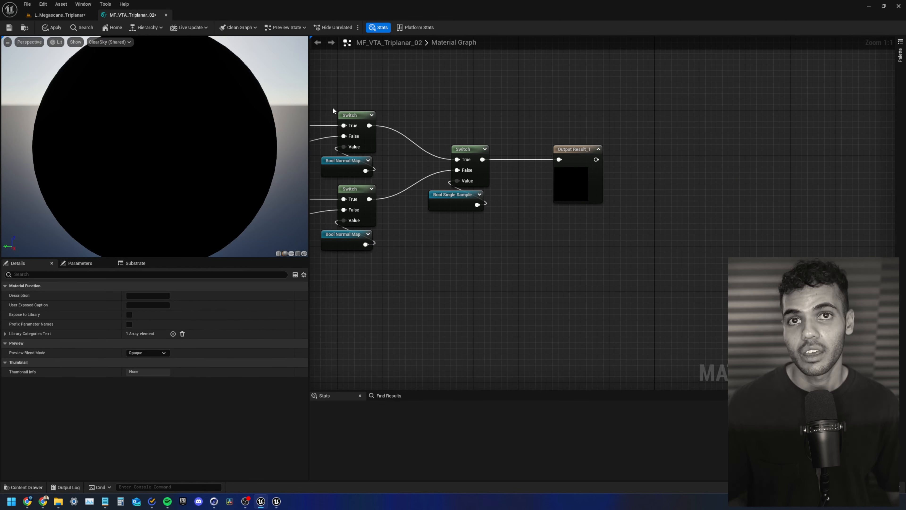
mouse_move(55, 31)
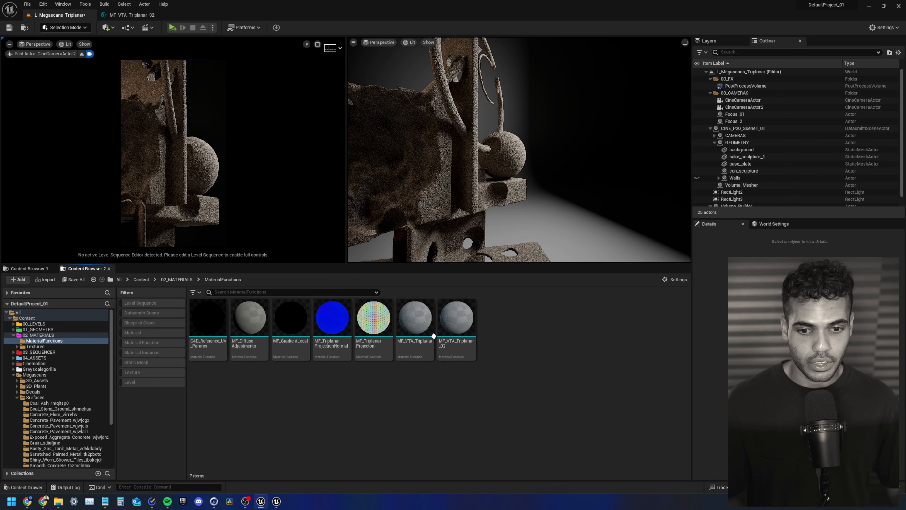
Switch to Content Browser 1 and browse into the Megascans folder tree
left_click(28, 268)
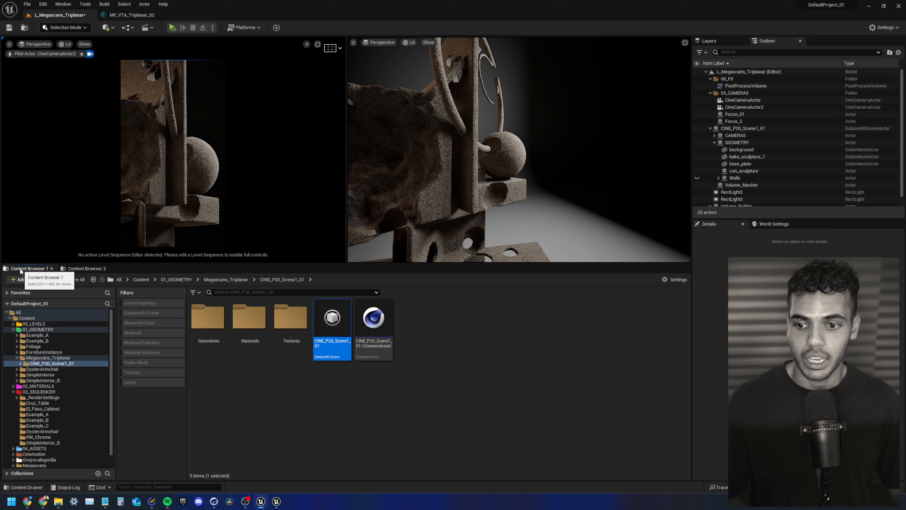
mouse_move(55, 250)
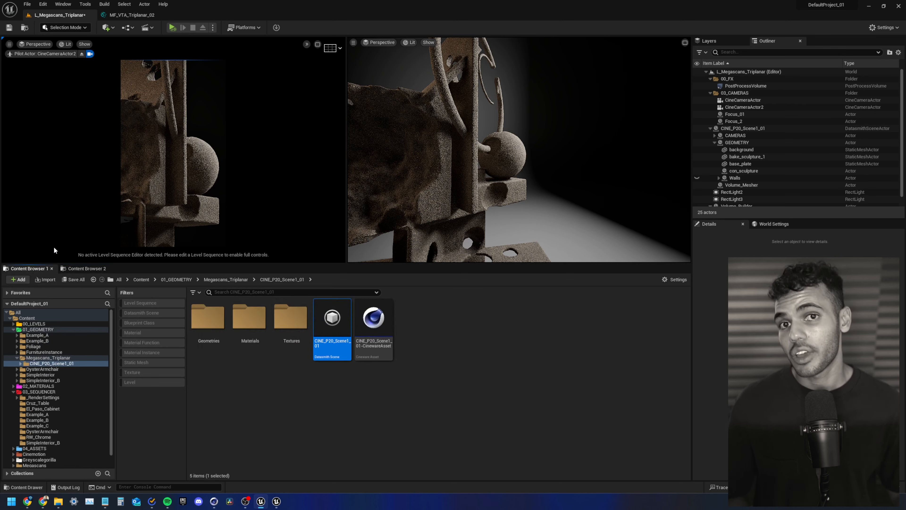
left_click(63, 4)
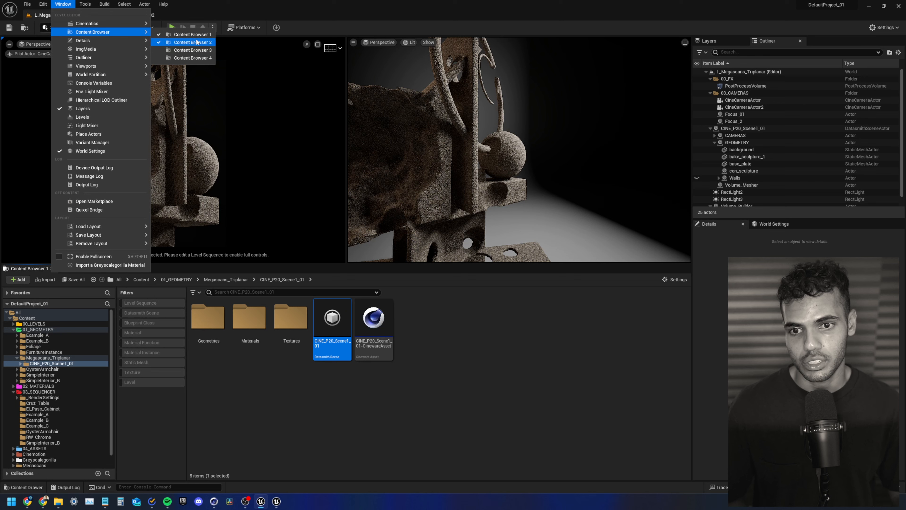
left_click(193, 42)
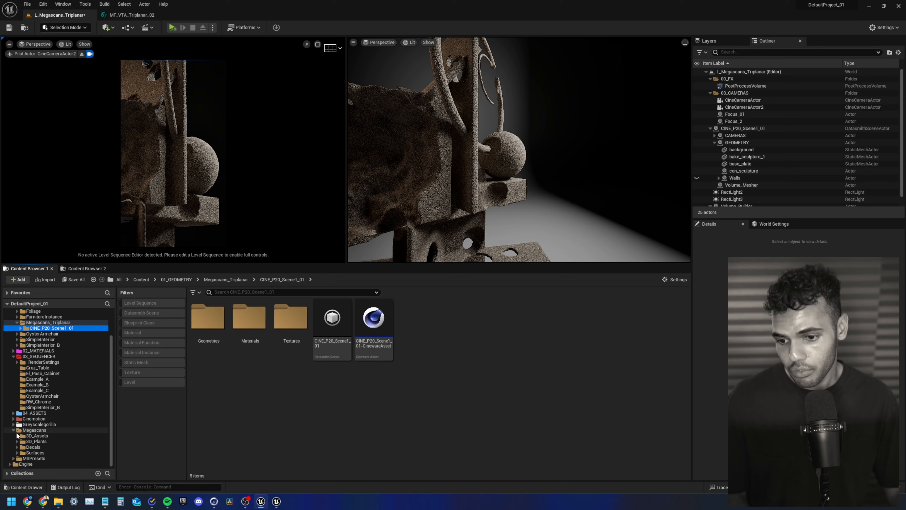
left_click(106, 27)
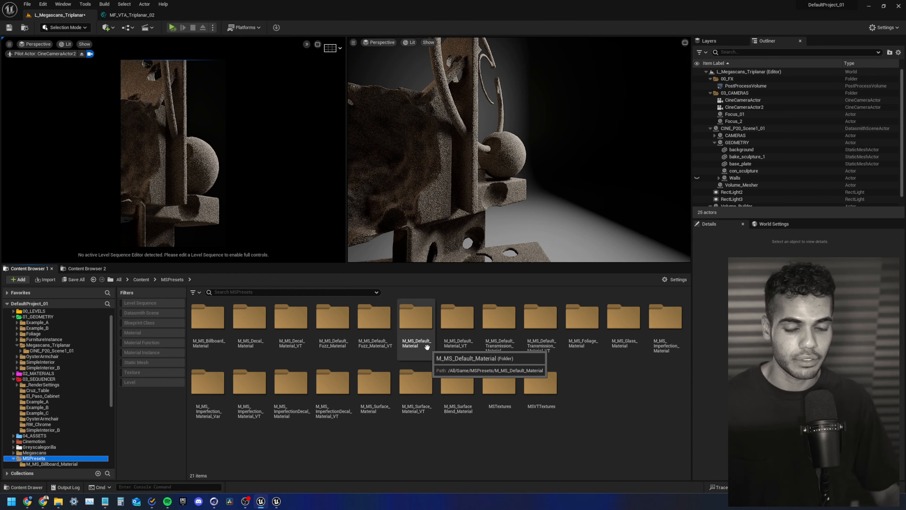
Open the Terrazzo_Stones surface folder and its MI_Terrazzo_Stones_ueklcfiew_4K instance
double_click(415, 318)
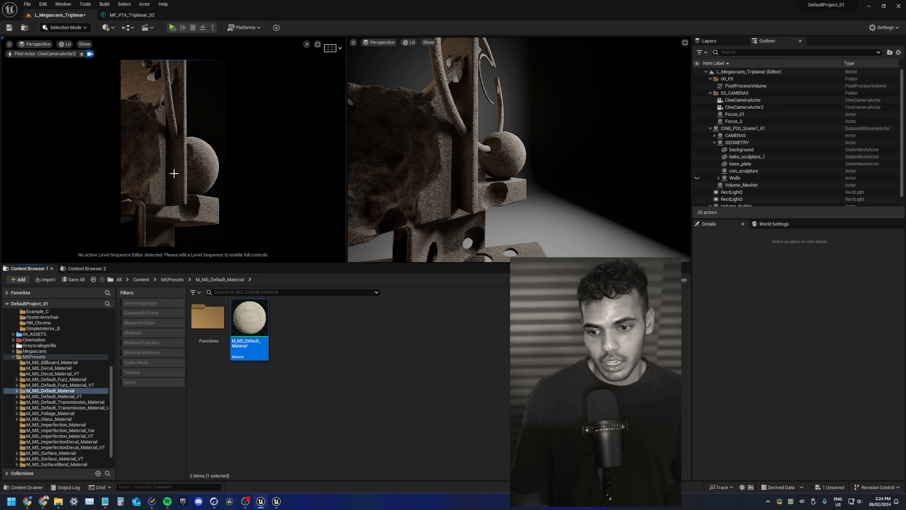
left_click(747, 156)
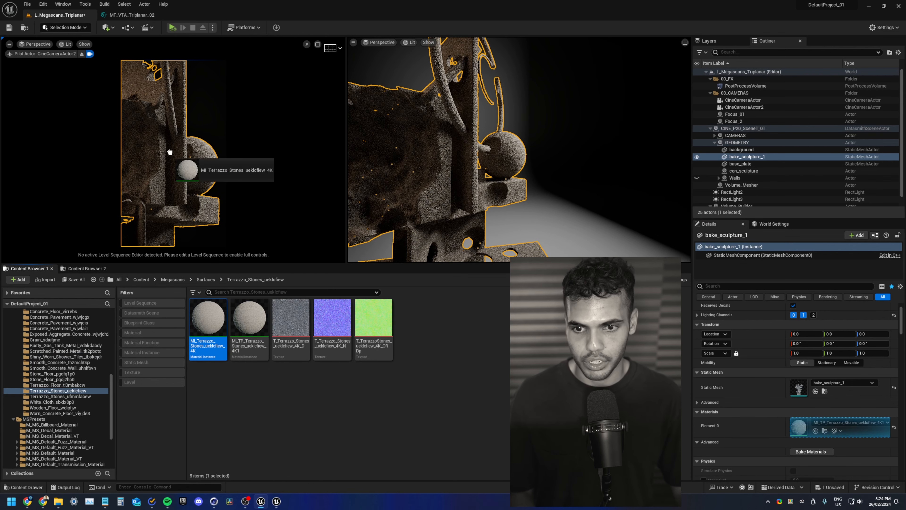
double_click(208, 317)
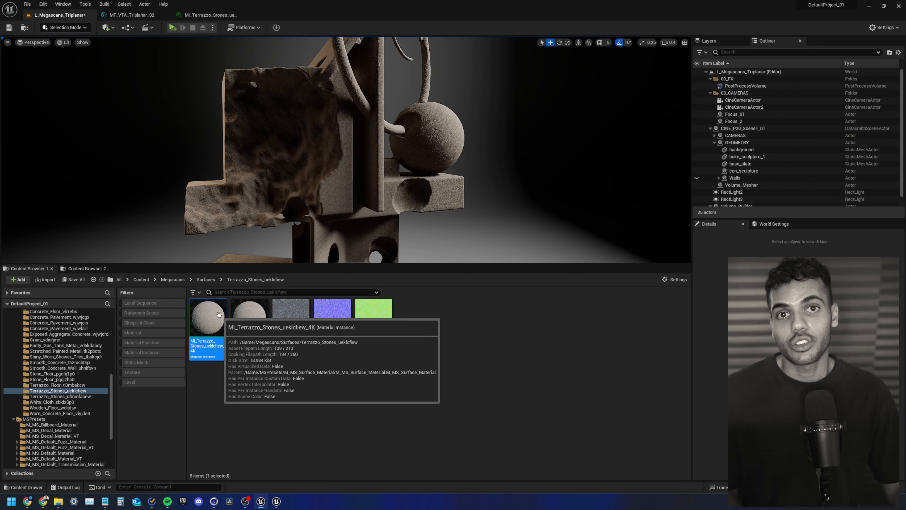
Open the Terrazzo Stones instance and locate its parent M_MS_Surface_Material in MSPresets
double_click(208, 309)
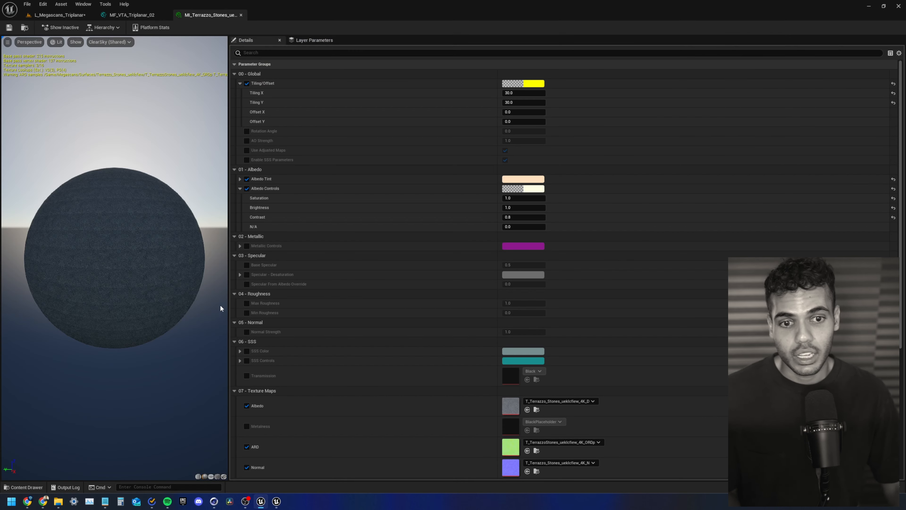
mouse_move(456, 201)
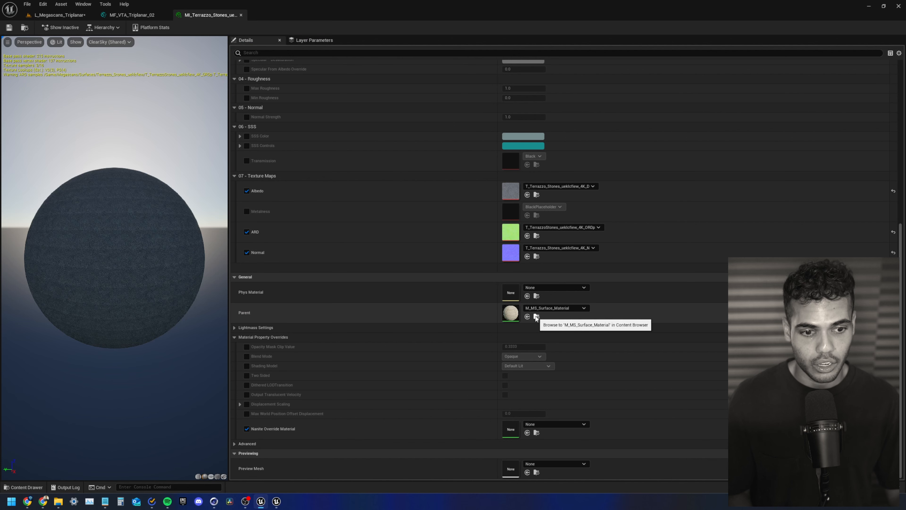
left_click(535, 317)
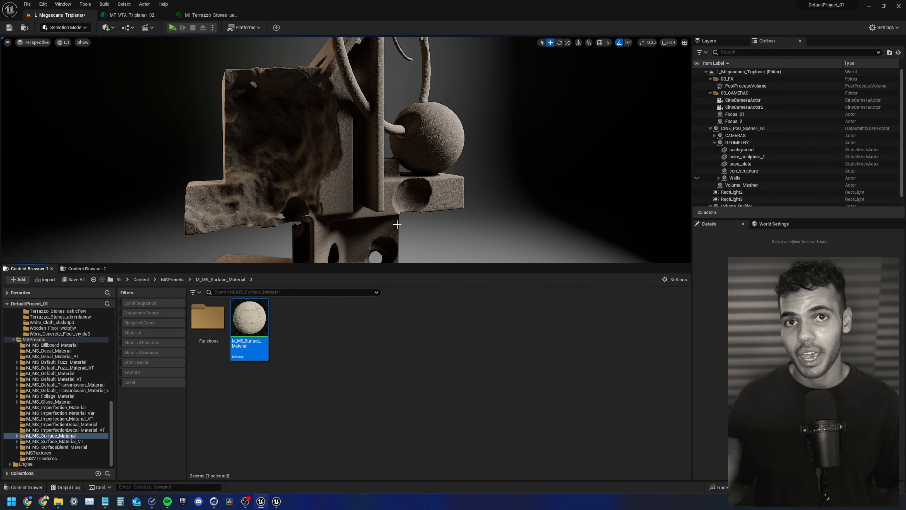
mouse_move(333, 116)
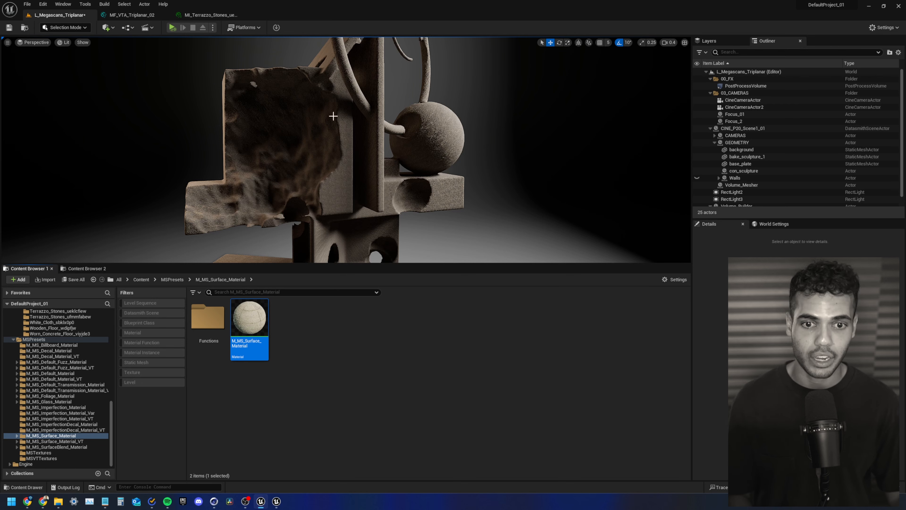
mouse_move(240, 182)
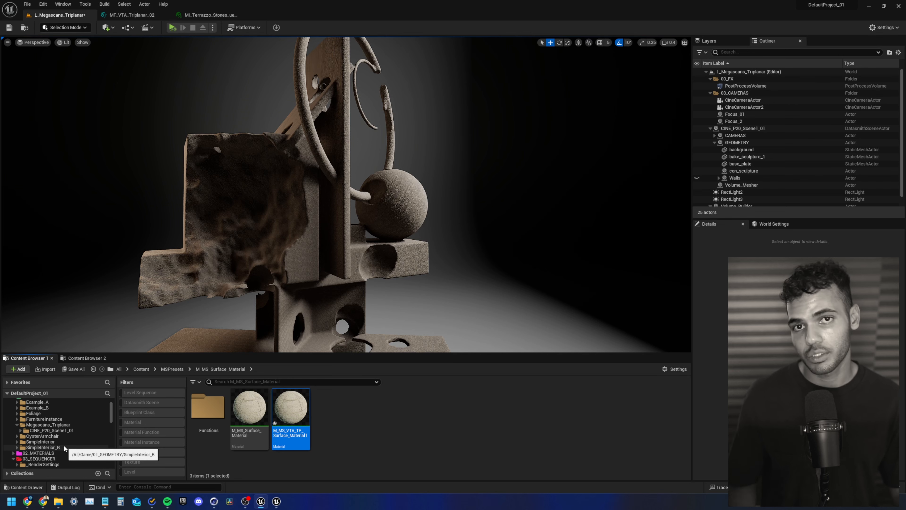
mouse_move(291, 407)
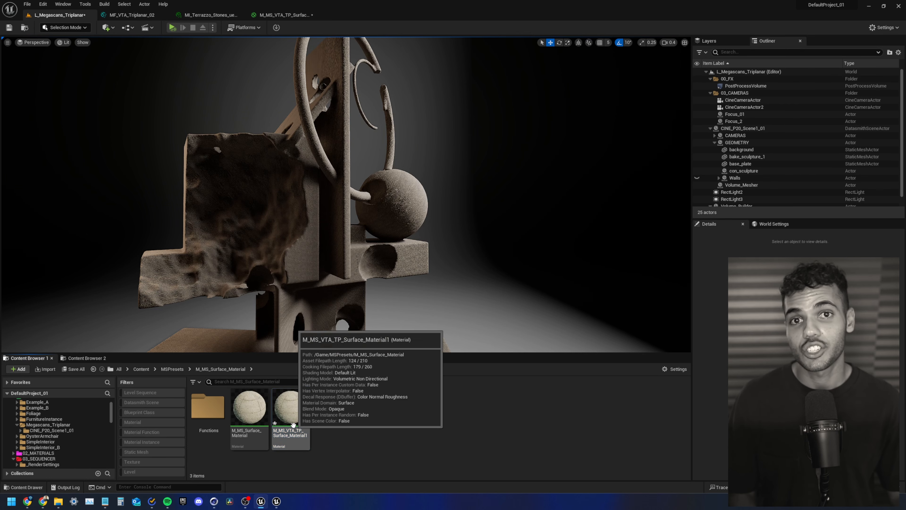
Open M_MS_VTA_TP_Surface_Material1 full screen and select the Albedo texture node
double_click(290, 406)
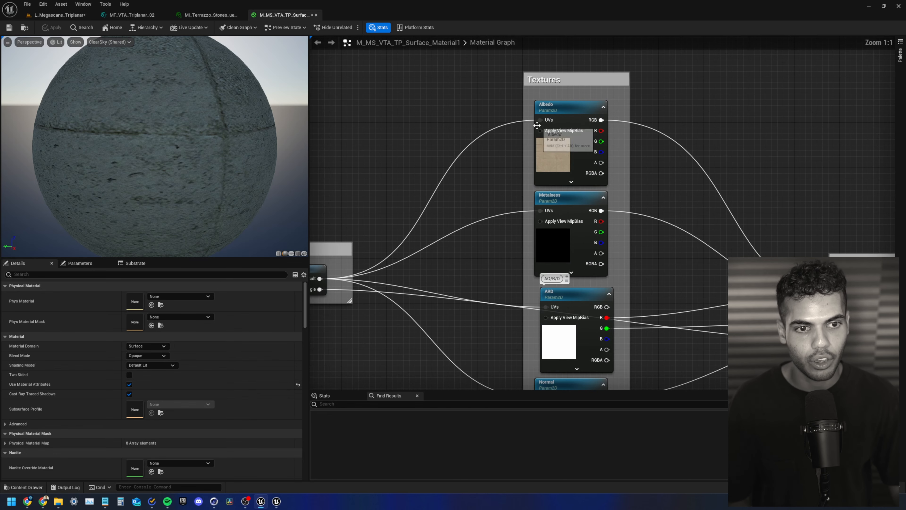
left_click(569, 107)
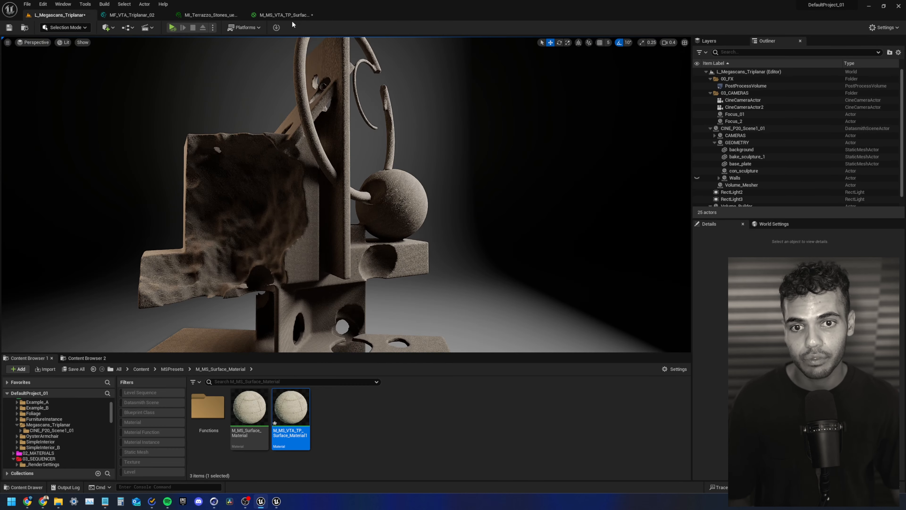
double_click(290, 403)
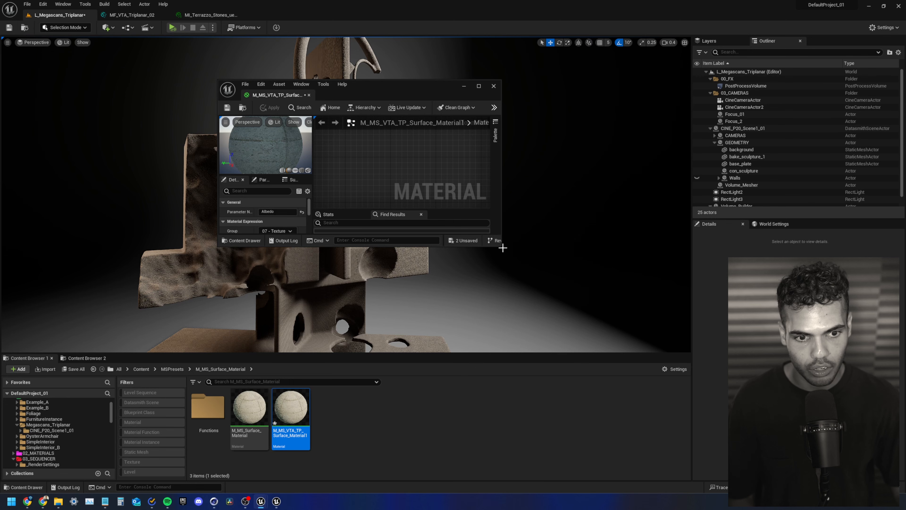
left_click(478, 85)
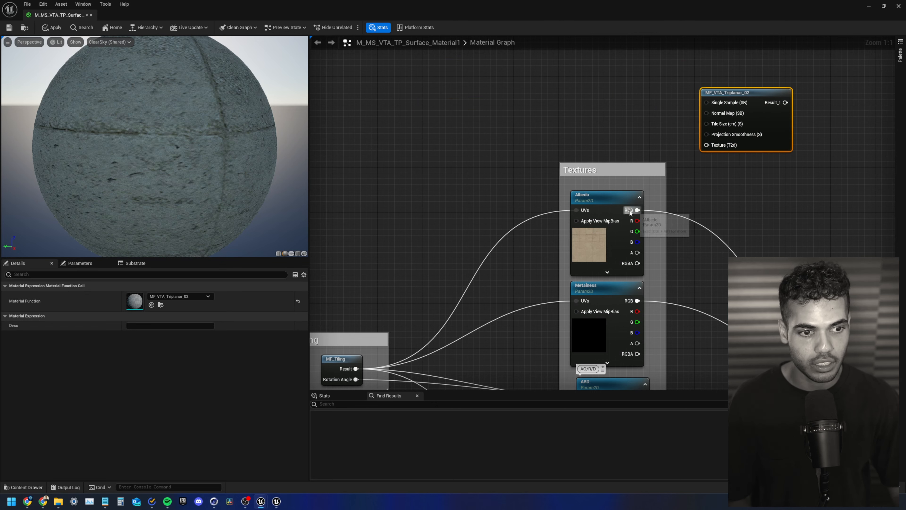
Arrange the graph and switch to the MF_VTA_Triplanar_02 function node's tab
left_click_drag(638, 210, 706, 144)
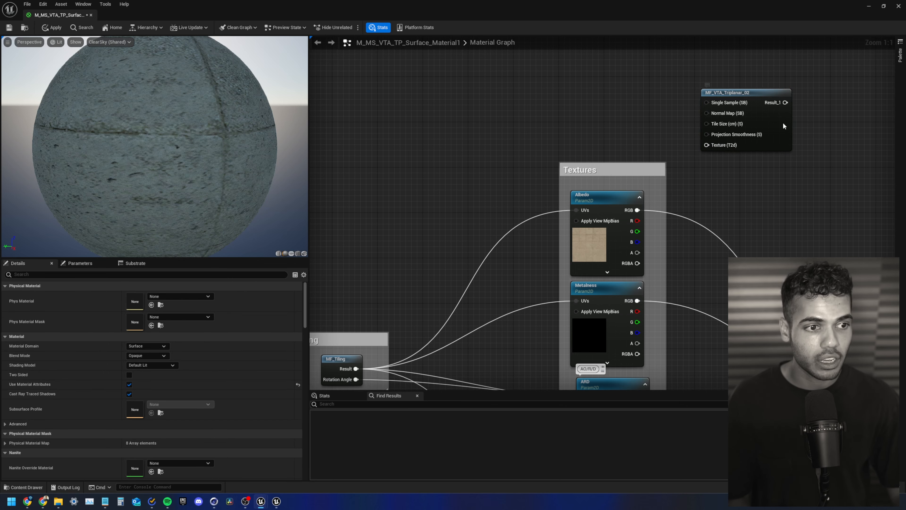
left_click(133, 15)
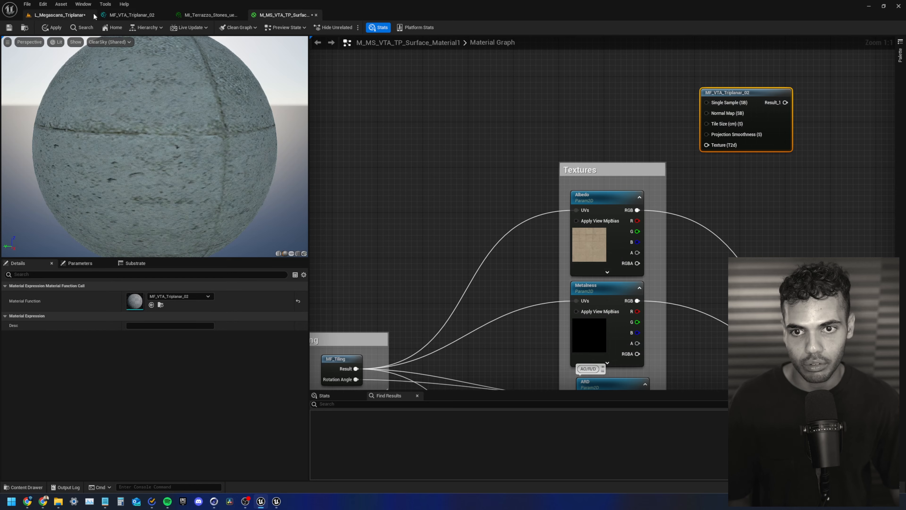
left_click(131, 15)
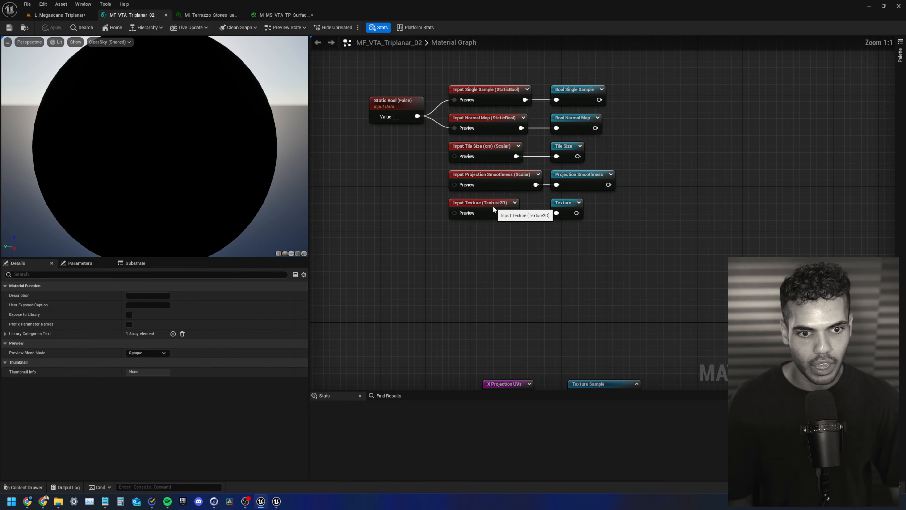
Promote the MF_VTA_Triplanar_02 Texture (T2d) pin to a texture object parameter
left_click(484, 207)
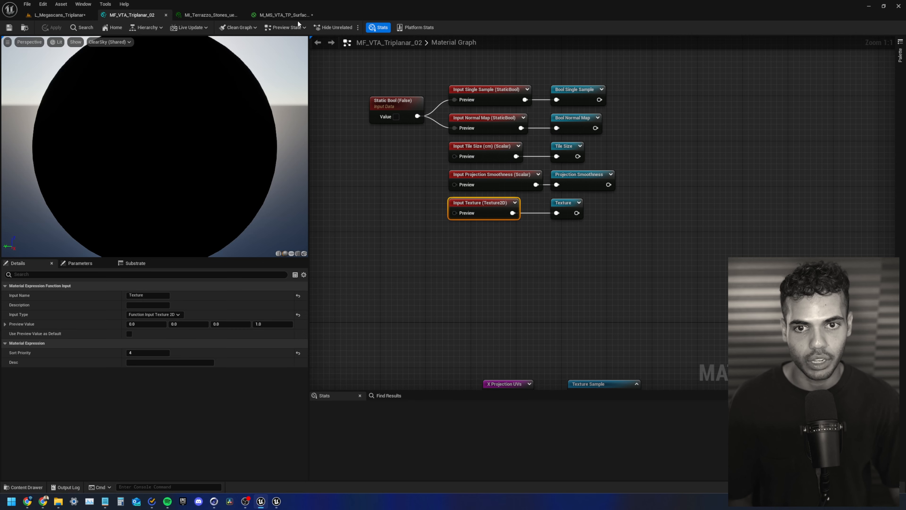
left_click(283, 15)
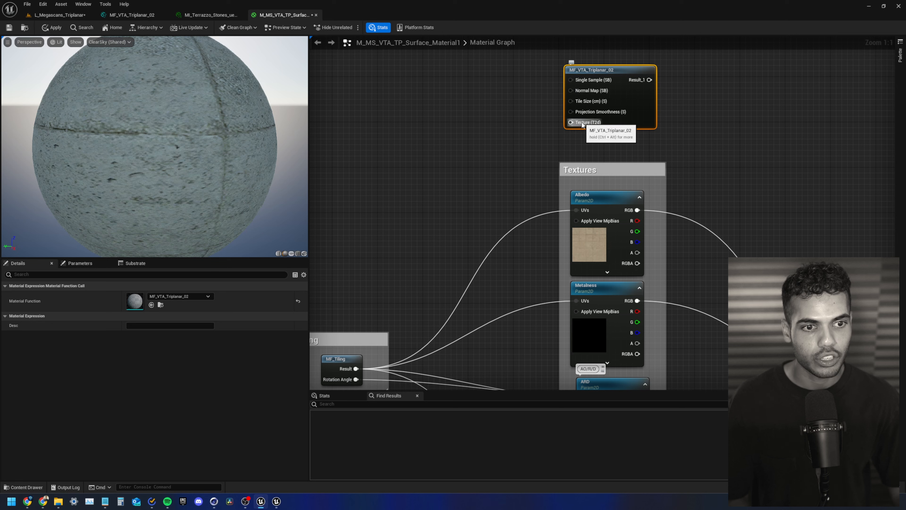
right_click(584, 122)
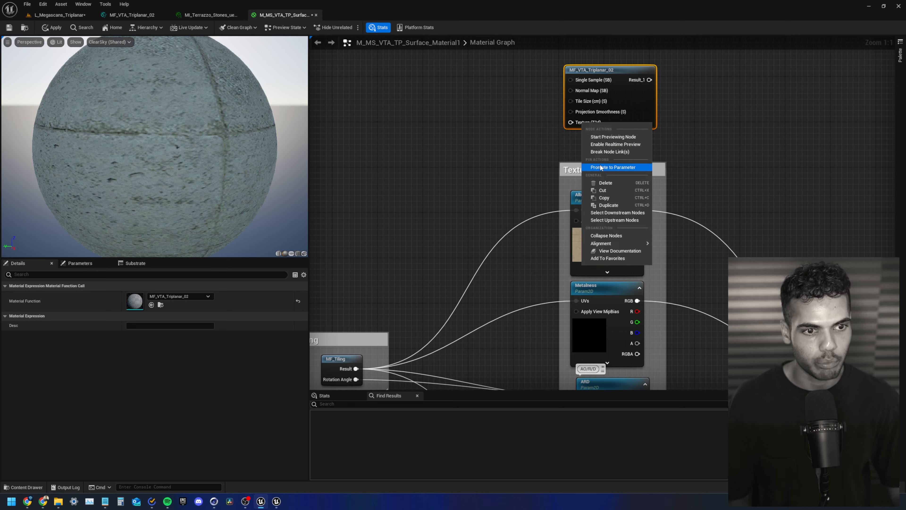
left_click(613, 167)
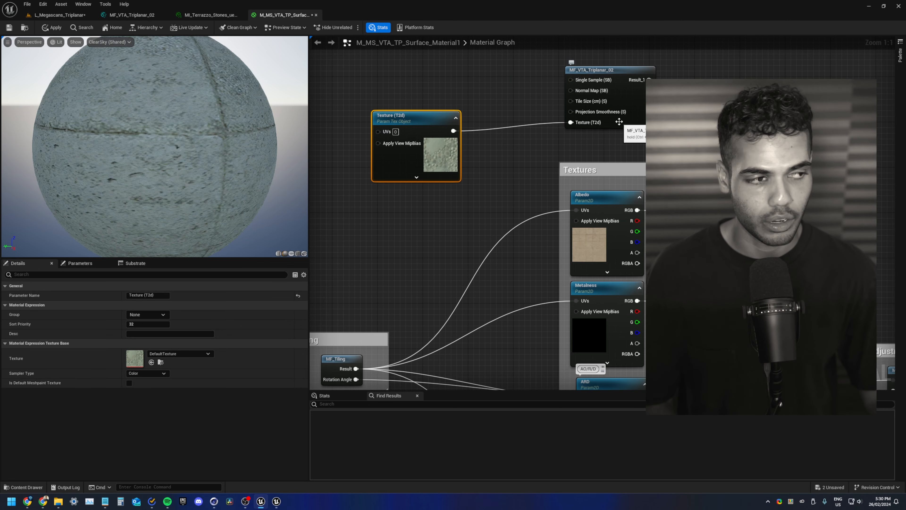
scroll("down", 3)
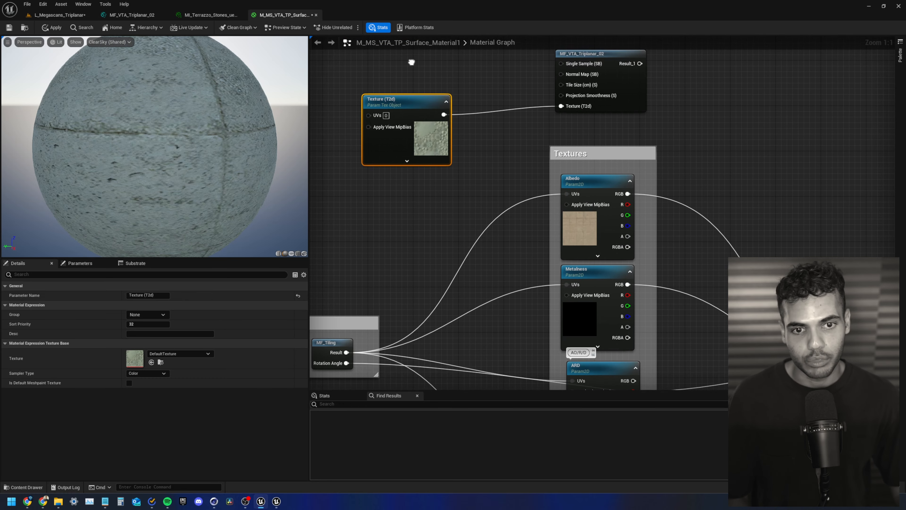
Rename texture parameters to Diffuse and Metalness, assigning the default diffuse and black textures
scroll("down", 3)
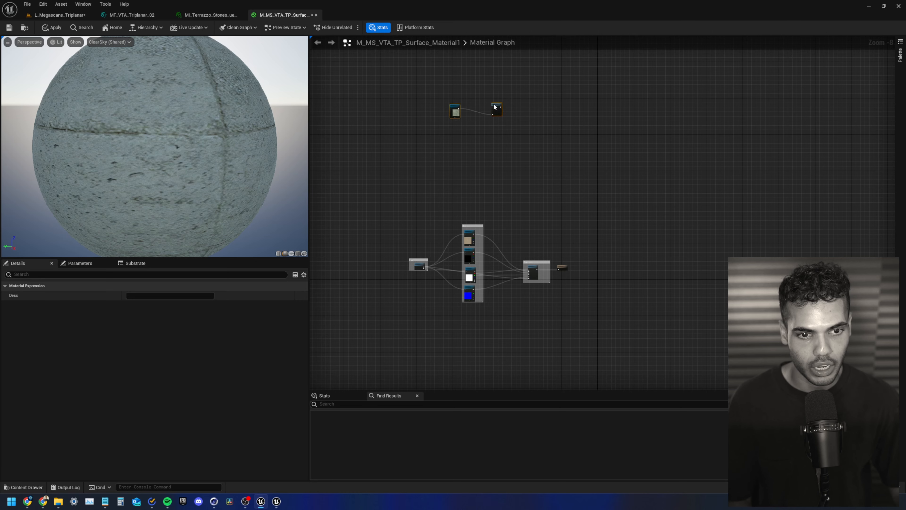
left_click(455, 110)
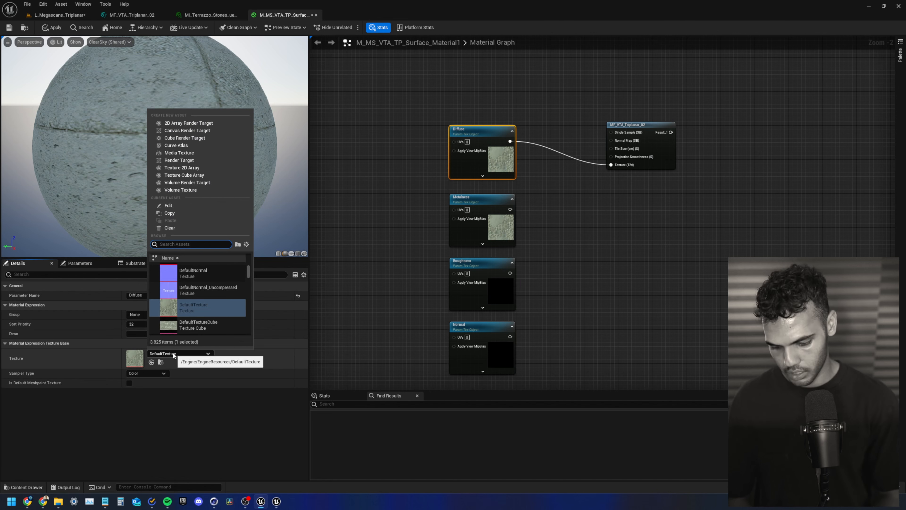
type("diffu")
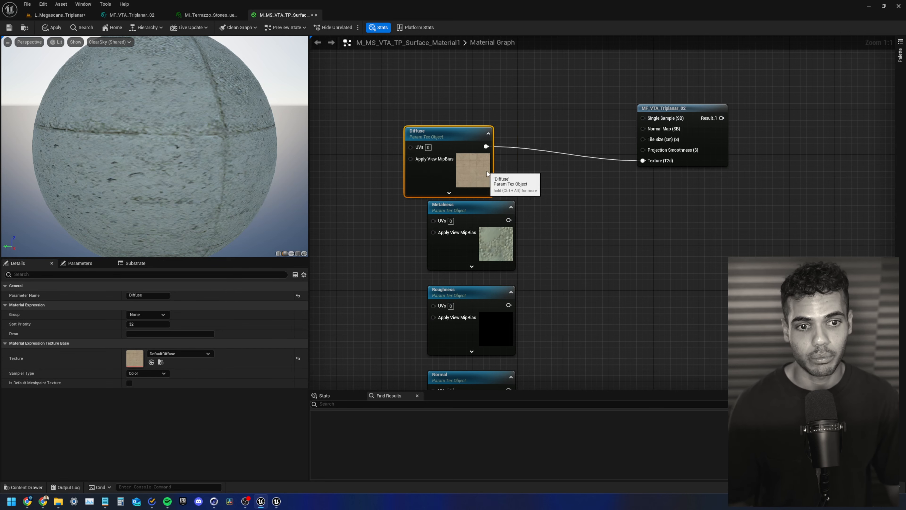
left_click(207, 352)
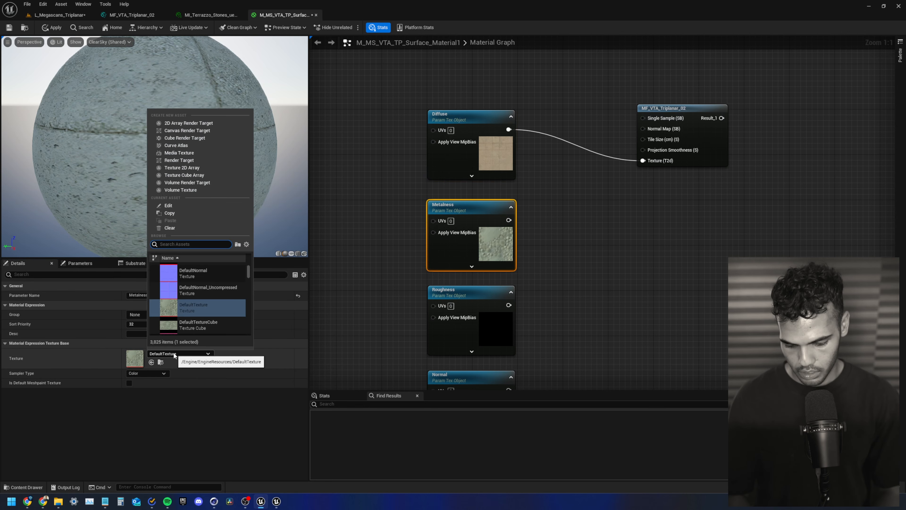
type("lack")
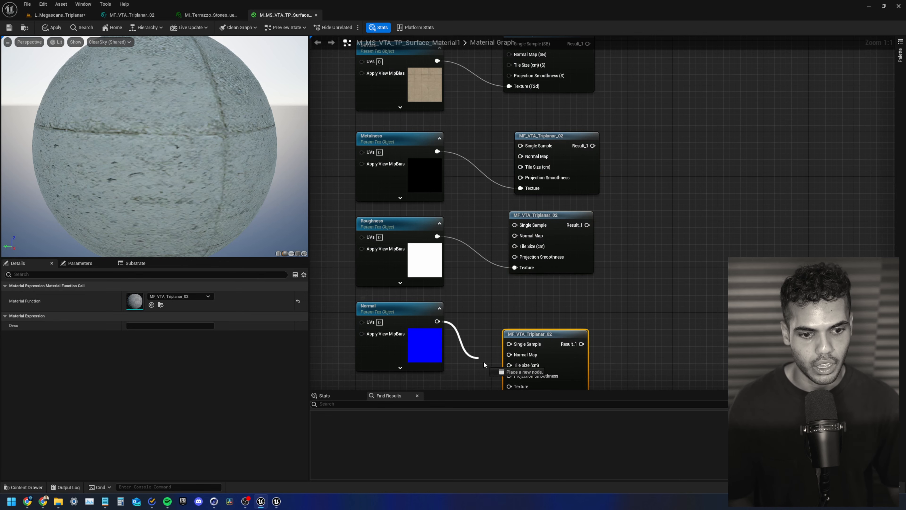
Scroll the graph near the duplicated triplanar nodes and Tile Size parameter
scroll("down", 3)
type("Tile Size")
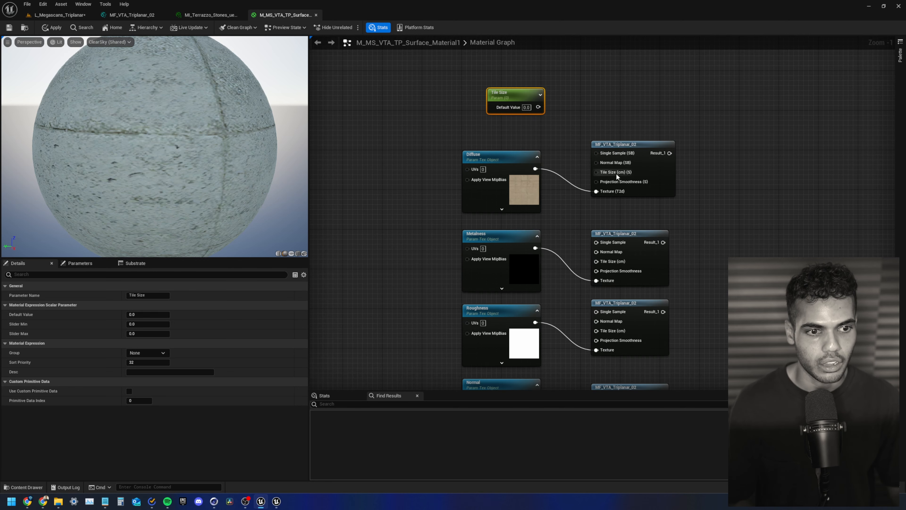
mouse_move(615, 173)
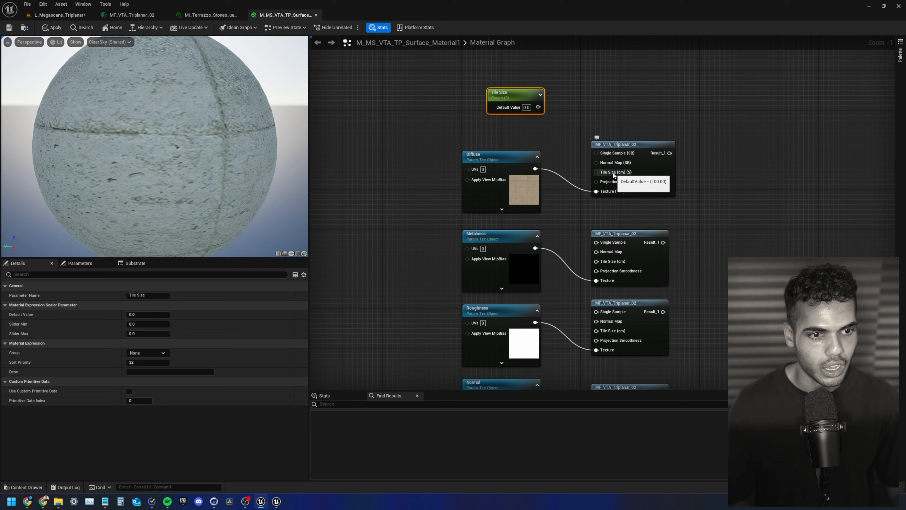
Send the crash report, restart the editor and return to M_MS_TP_VTA2_Default_Material1
left_click(525, 107)
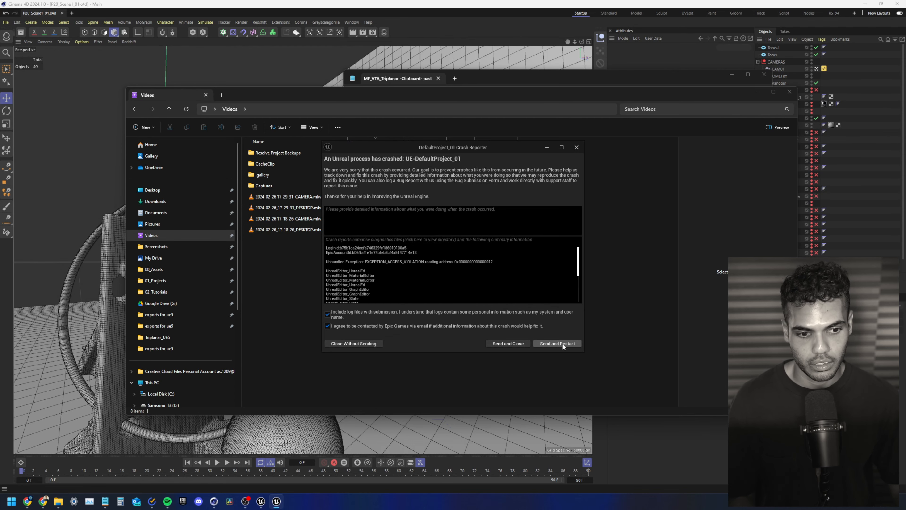
left_click(556, 343)
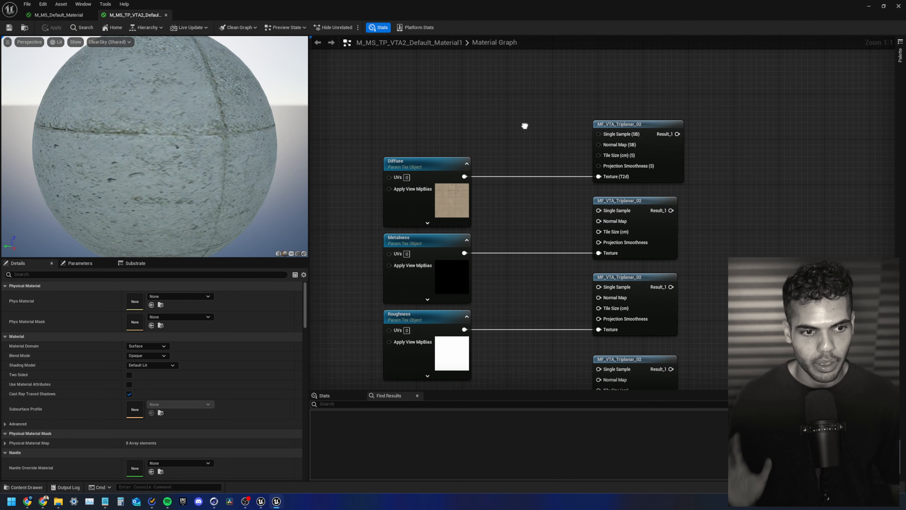
mouse_move(51, 58)
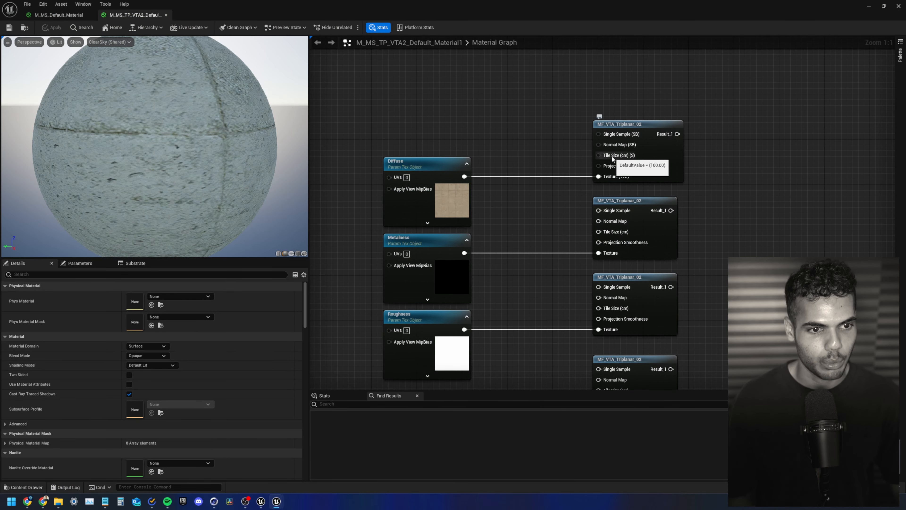
Promote Tile Size (50) and Projection Smoothness (0.2) to shared scalar parameters on the triplanar nodes
right_click(635, 156)
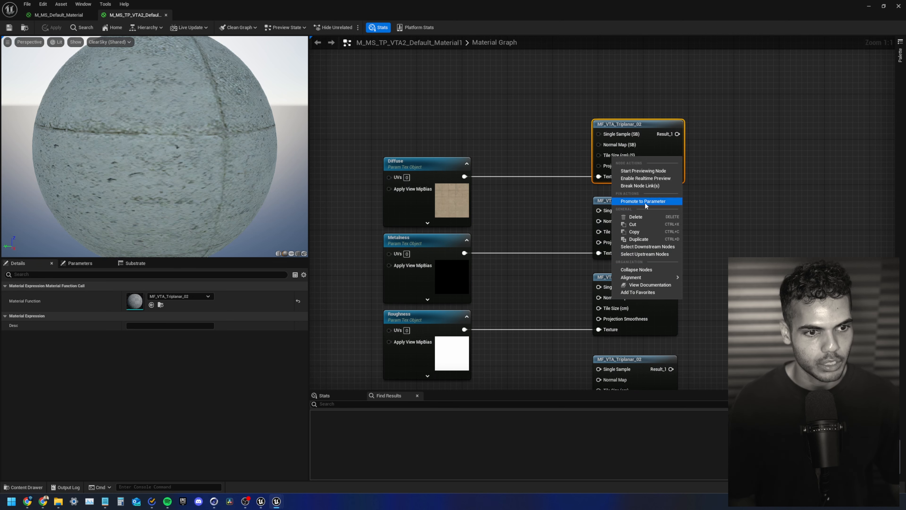
left_click(643, 201)
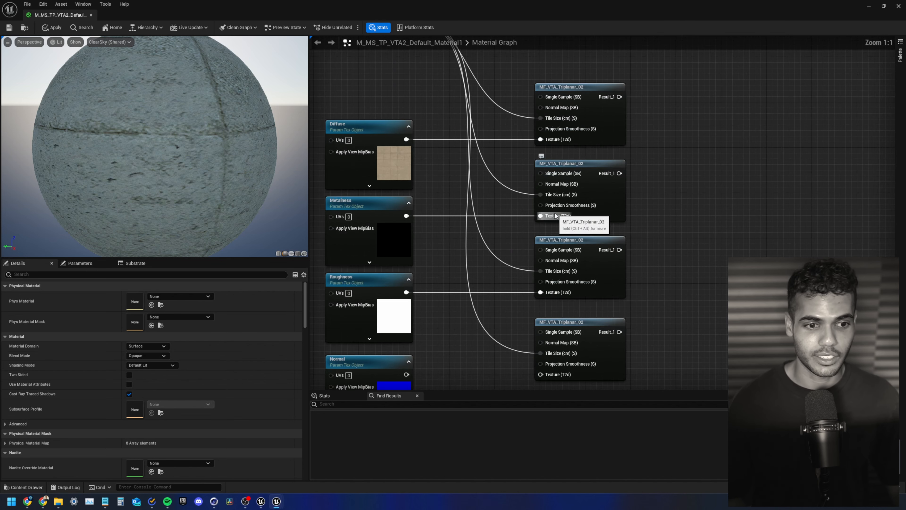
mouse_move(674, 104)
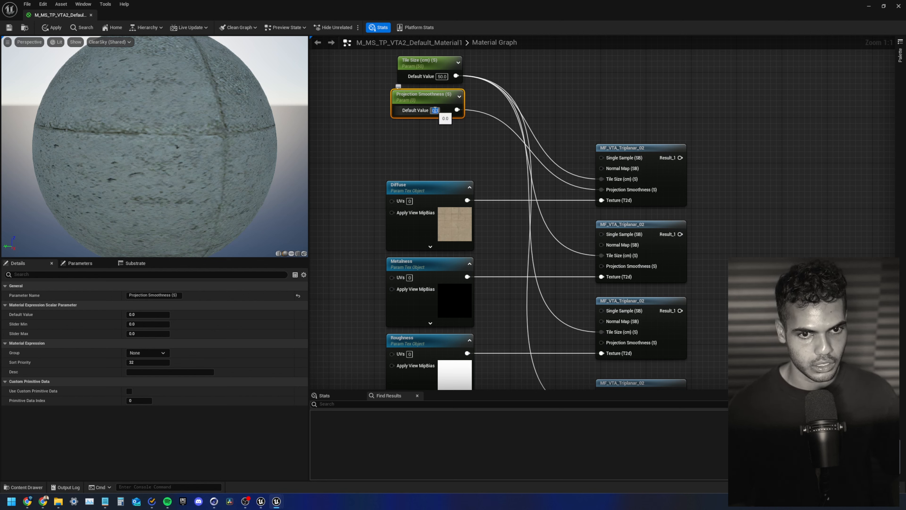
type("0.2")
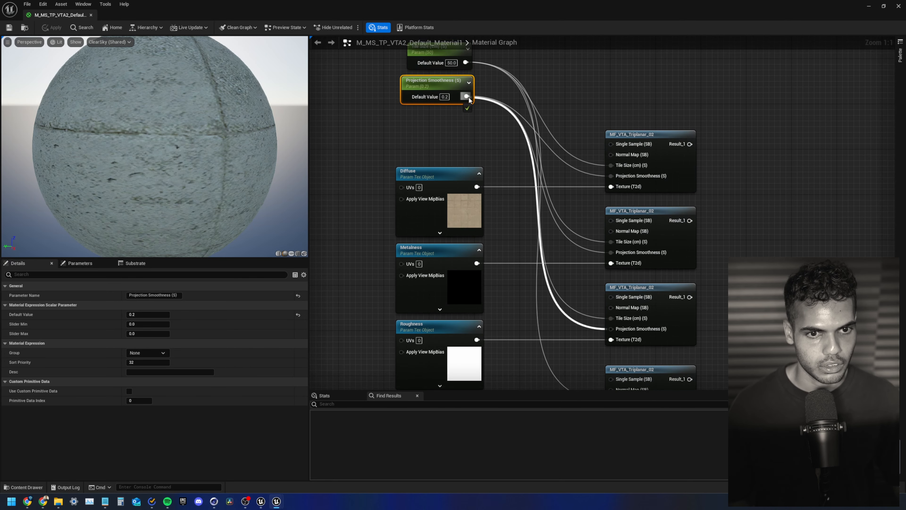
right_click(651, 55)
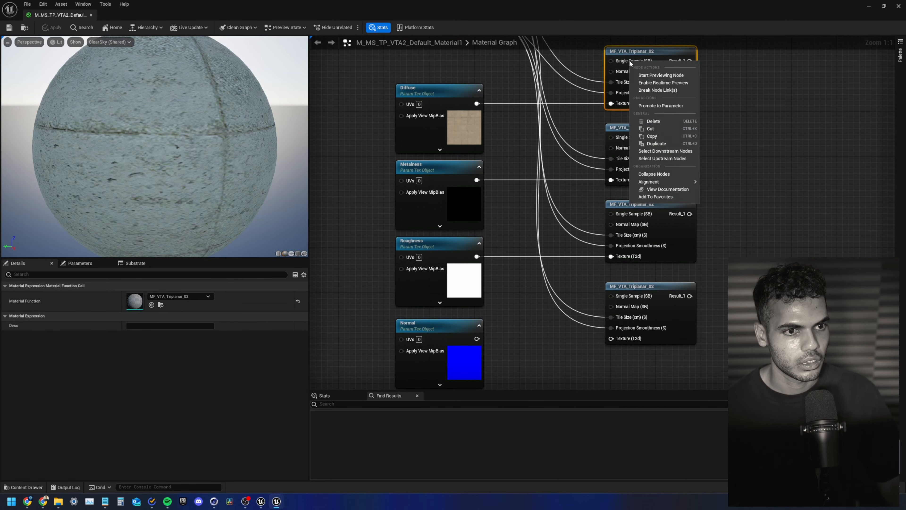
mouse_move(656, 106)
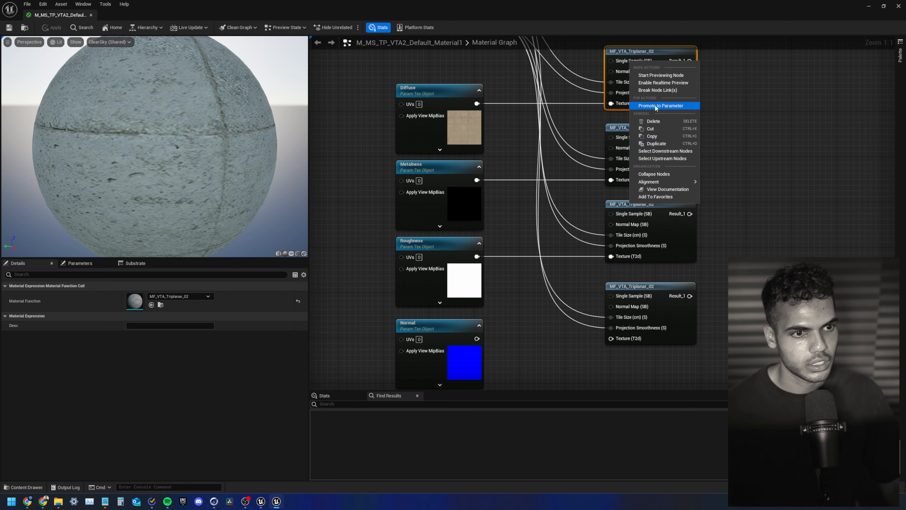
Promote Single Sample and Normal Map to static bool parameters feeding the MF_VTA_Triplanar_02 nodes
left_click(660, 105)
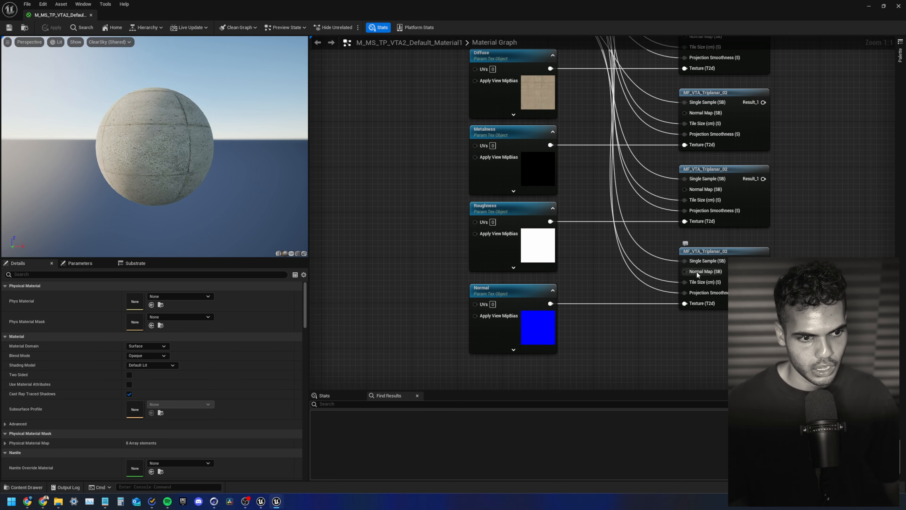
right_click(724, 251)
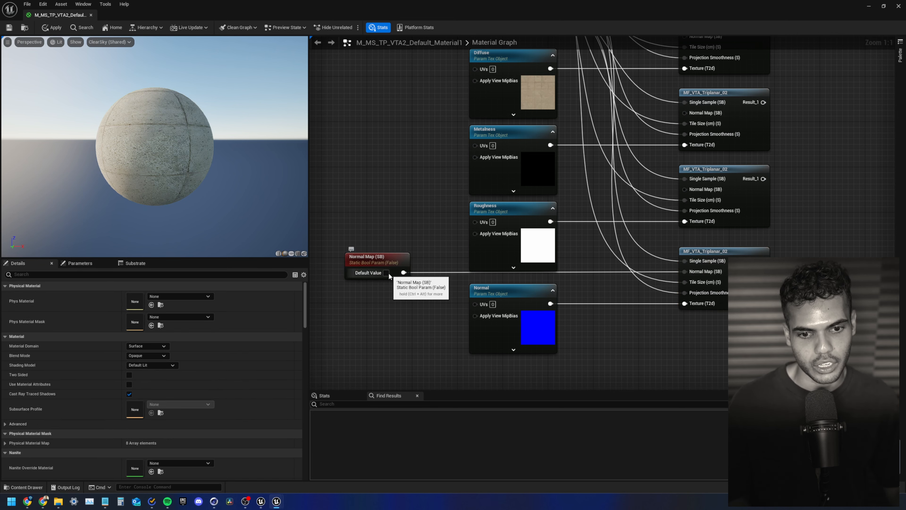
left_click(386, 273)
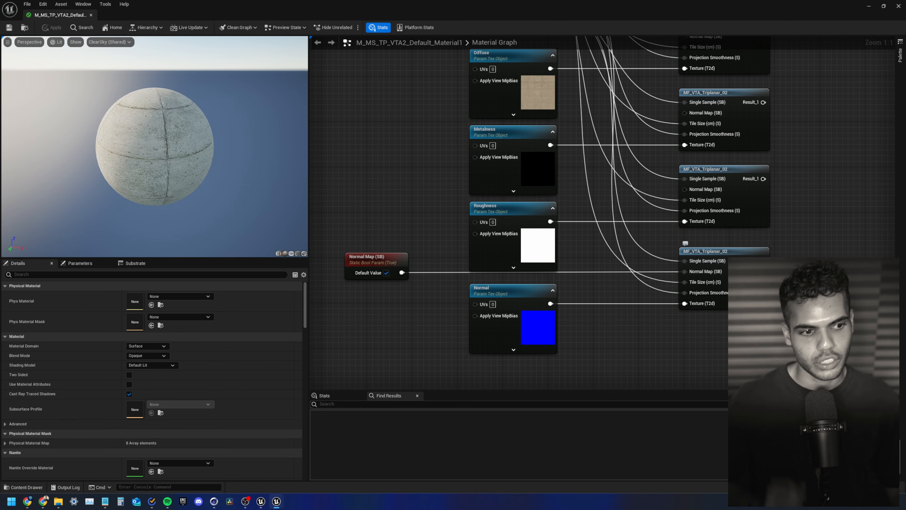
left_click(609, 226)
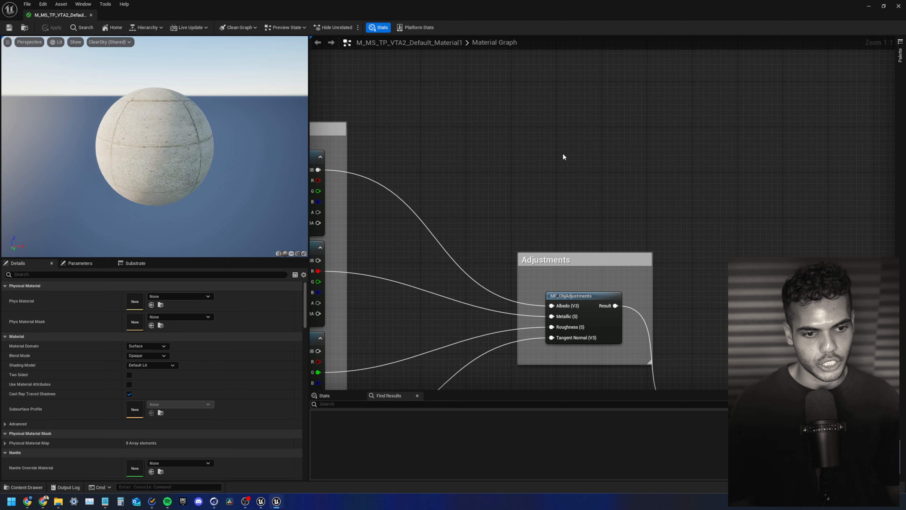
Review the graph routing through MF_ObjAdjustments and bring the Normal Map switch into view
scroll("down", 3)
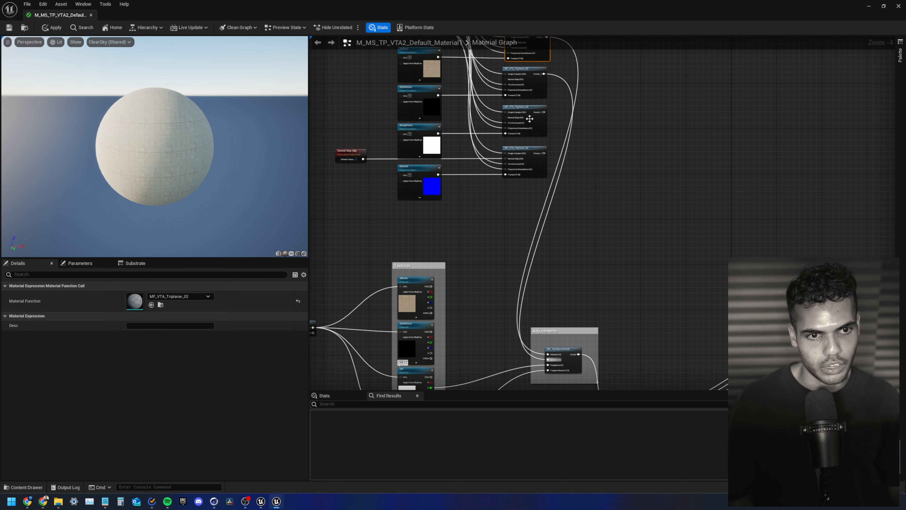
left_click_drag(542, 112, 548, 370)
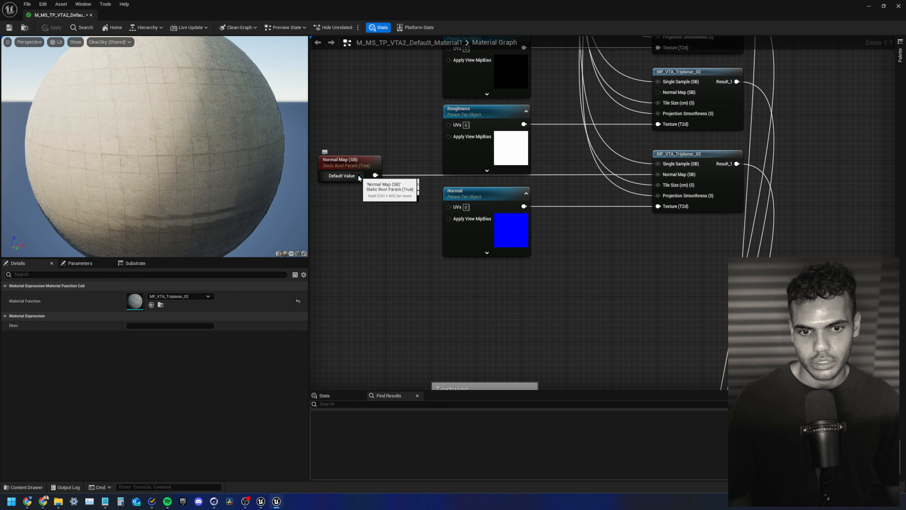
left_click(359, 176)
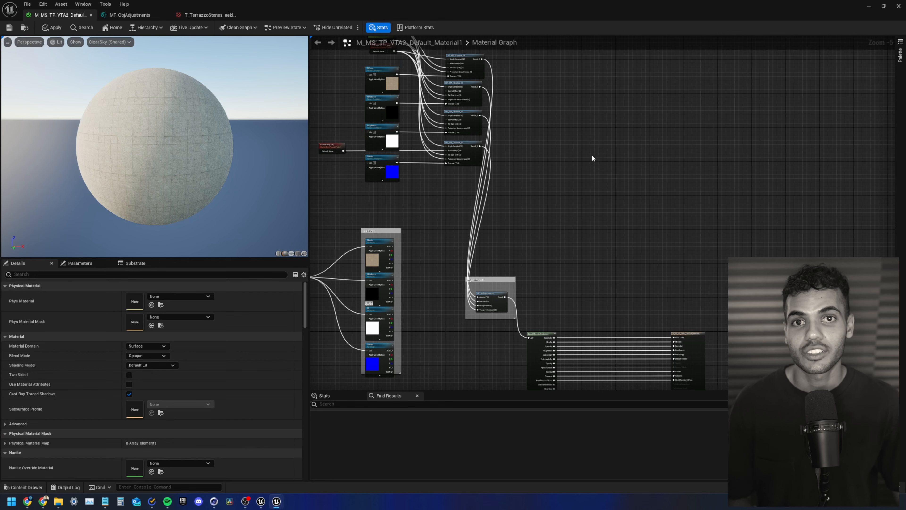
mouse_move(592, 157)
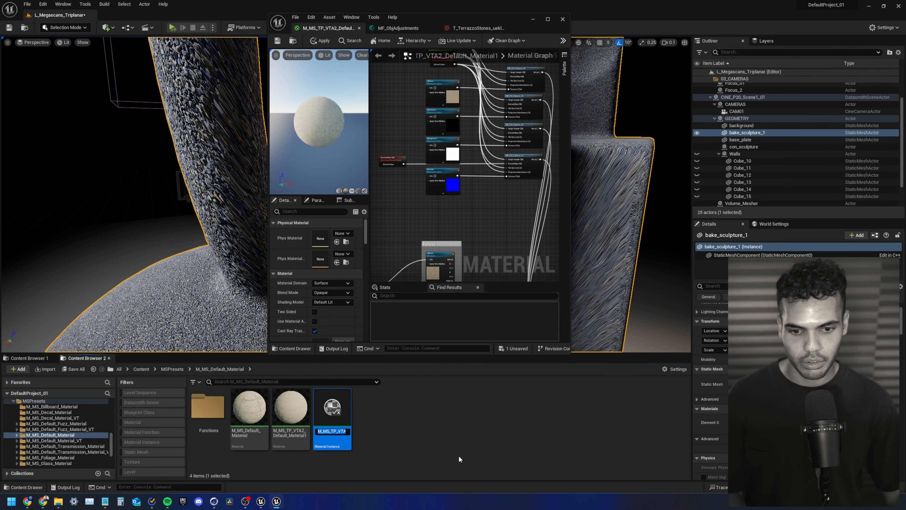
Name the new instance MI_TP_Stones_01 and move it into the Terrazzo_Stones folder
key("capslock")
type("MI_TP_Stones_01")
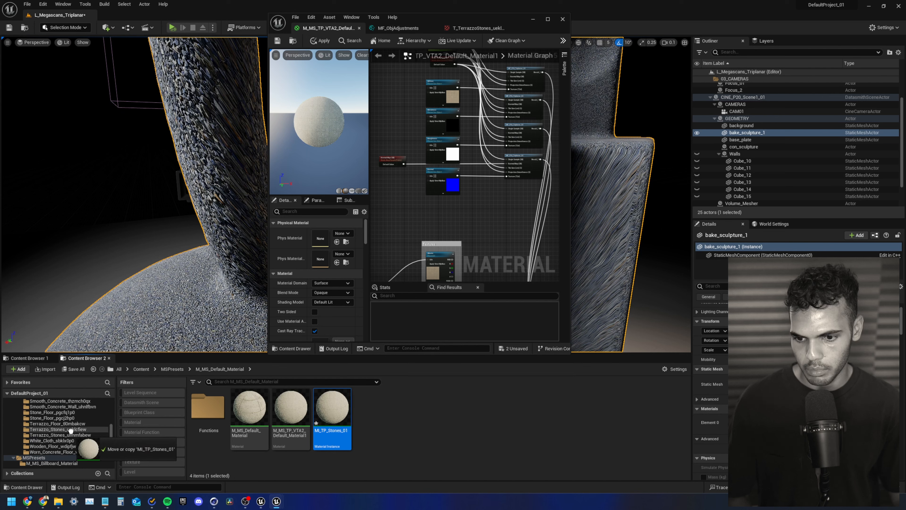
left_click(54, 429)
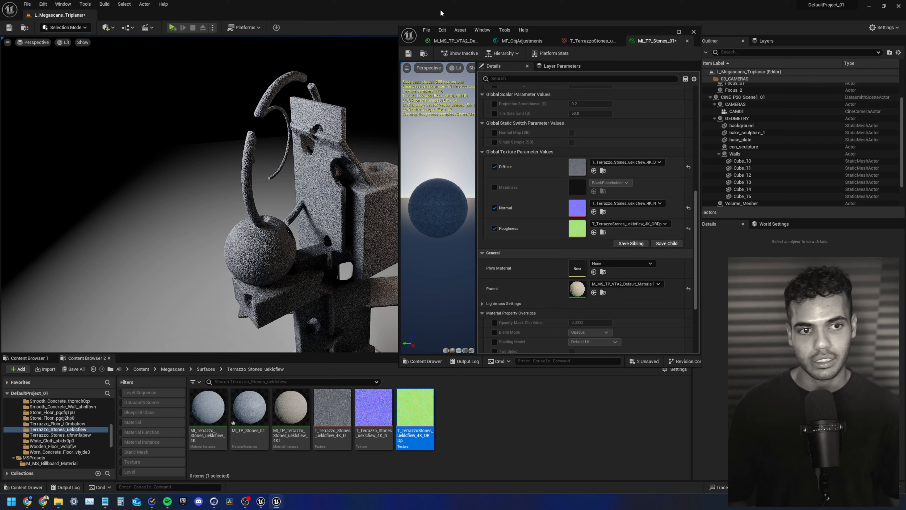
Glance inside MF_ObjAdjustments, then override MI_TP_Stones_01's Tile Size to 25.0
left_click(520, 41)
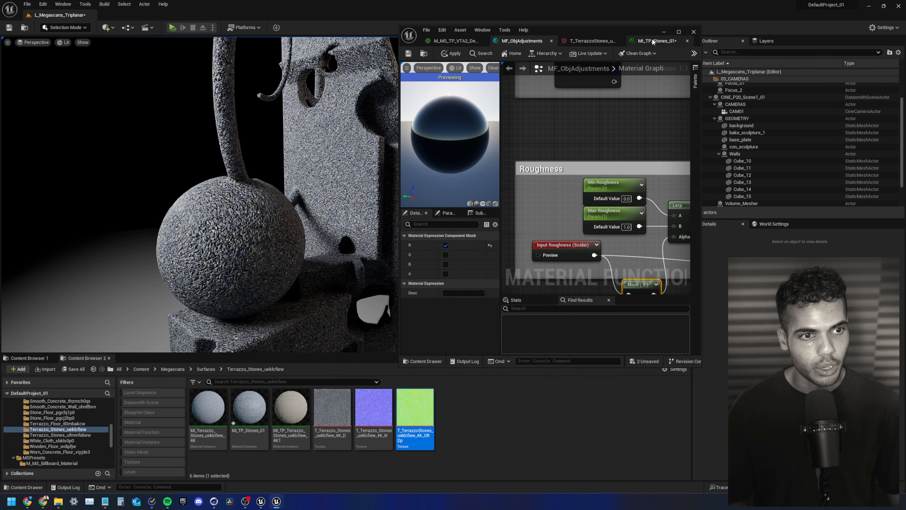
left_click(653, 40)
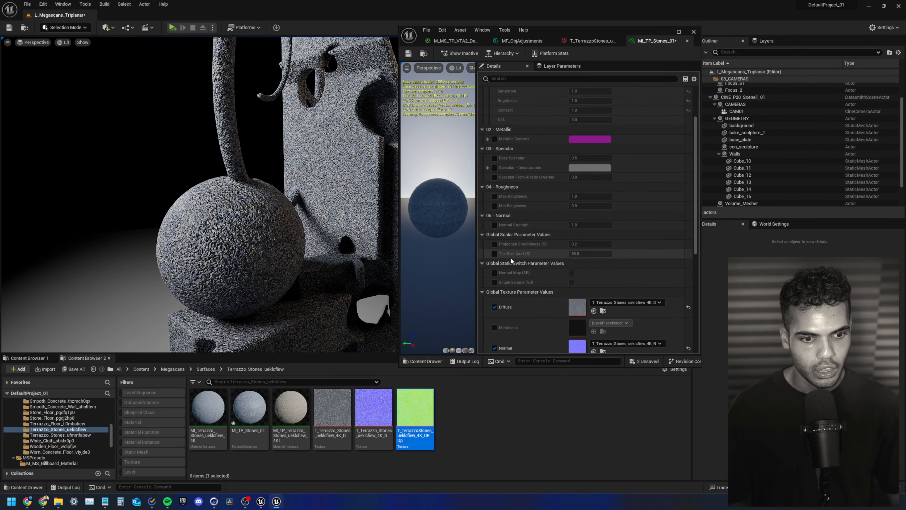
mouse_move(579, 255)
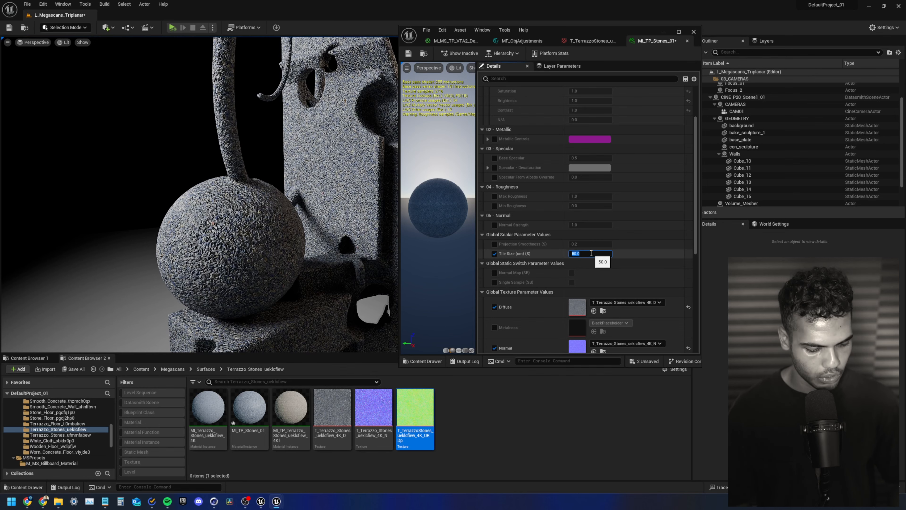
type("25.0")
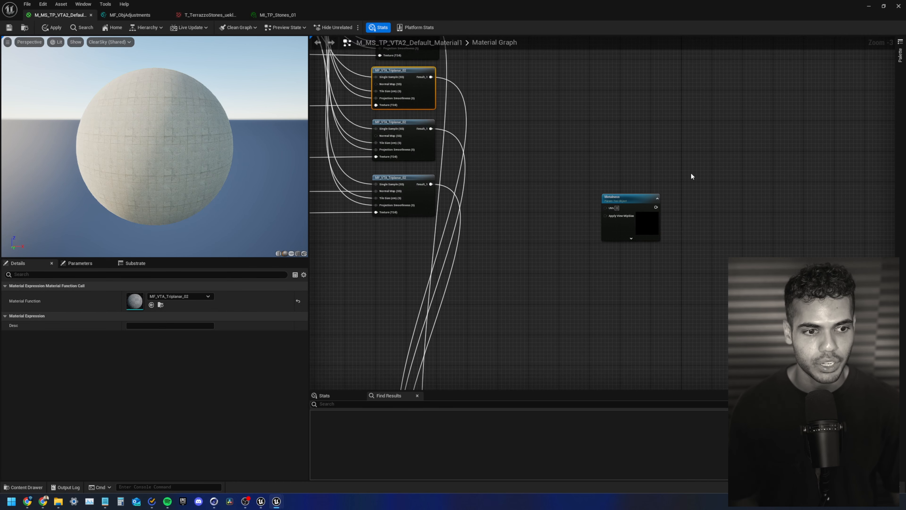
mouse_move(625, 144)
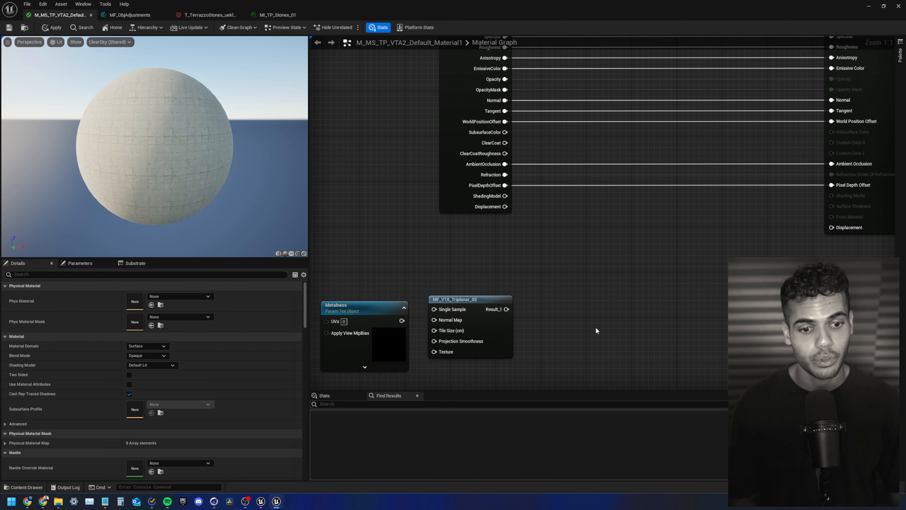
Turn the copied Metalness node into a Displacement texture using the Simple_03_height map
left_click(358, 295)
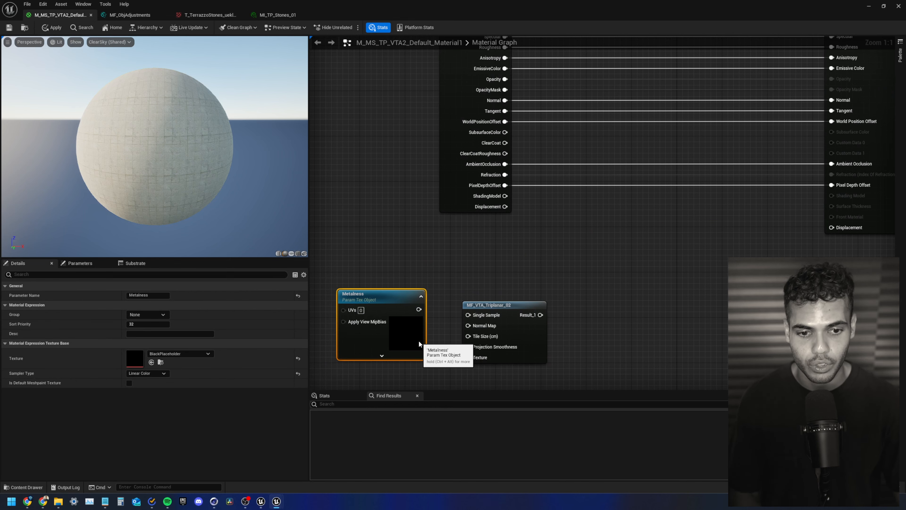
mouse_move(431, 322)
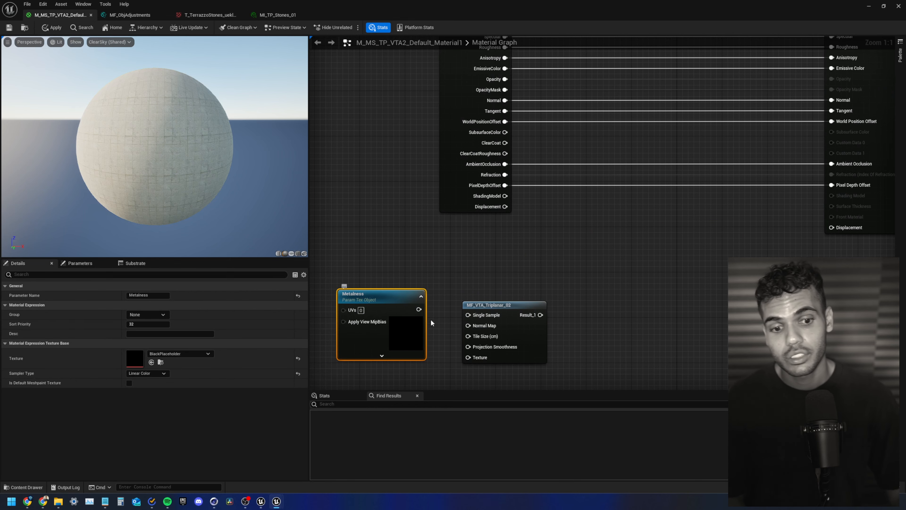
mouse_move(447, 278)
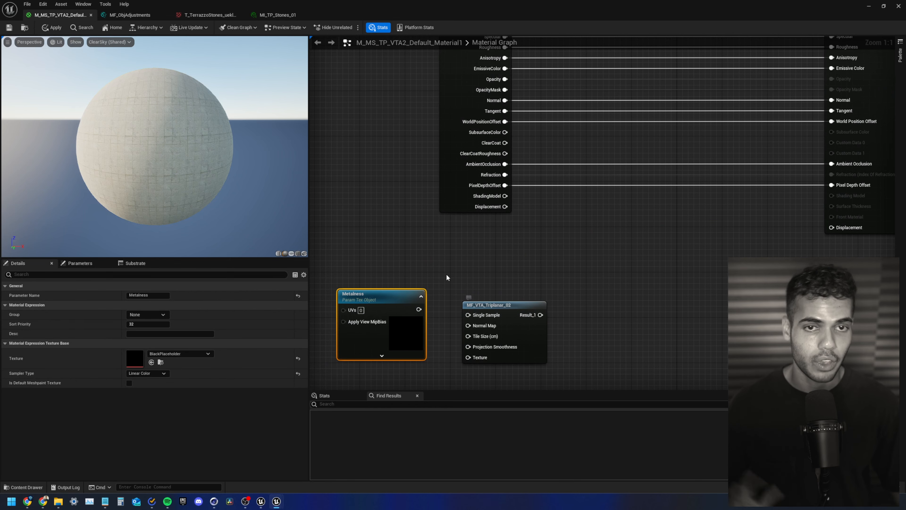
mouse_move(456, 287)
type("Displacement")
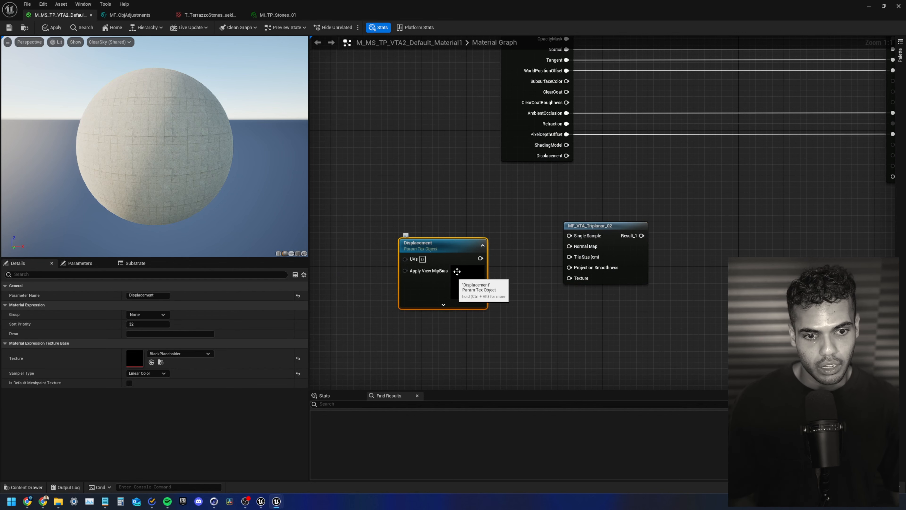
left_click(206, 353)
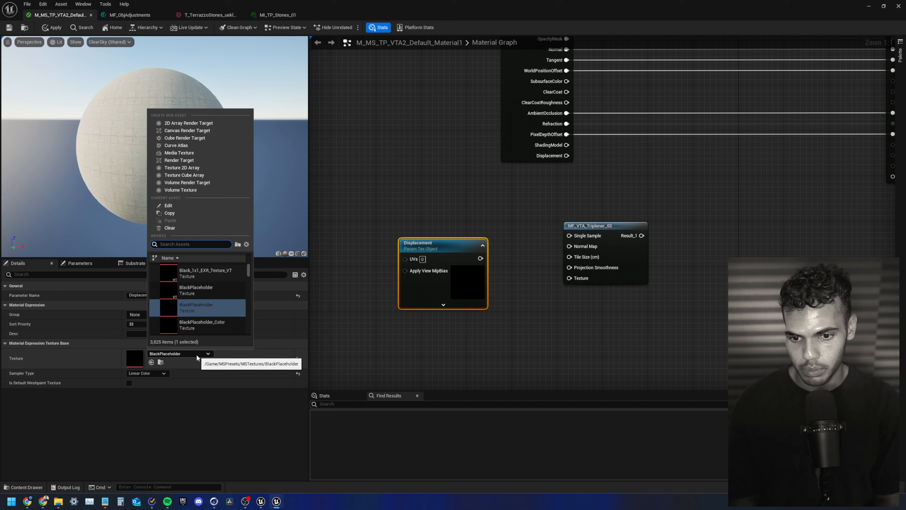
type("displaceme")
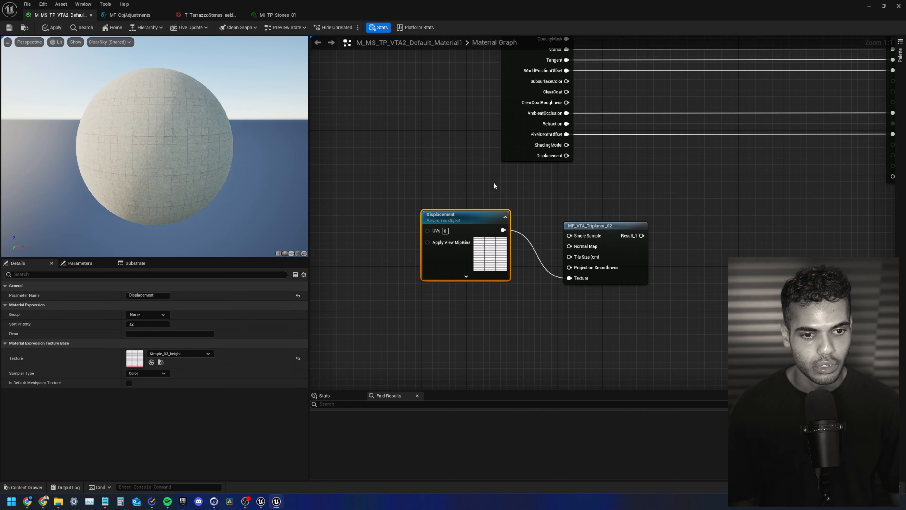
scroll("down", 3)
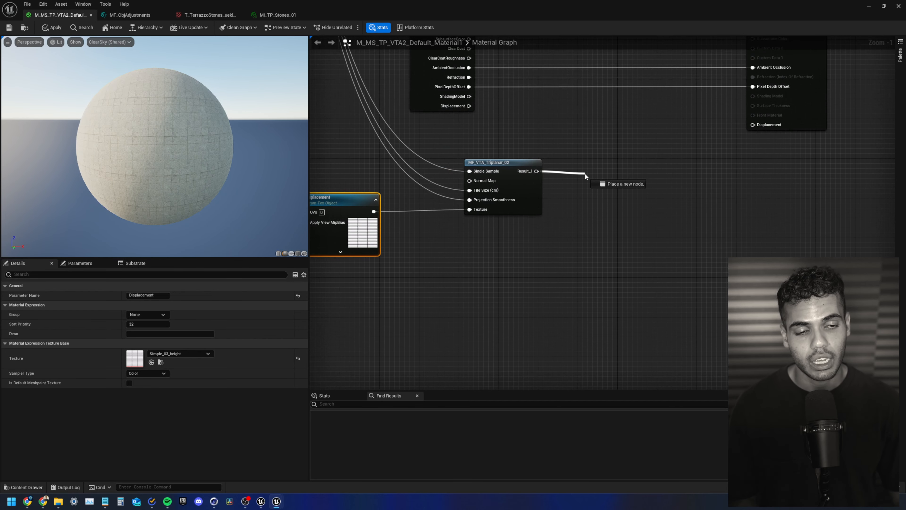
Add a 'Use Displacement?' static switch after the triplanar result with a 0.5 constant on False
type("s")
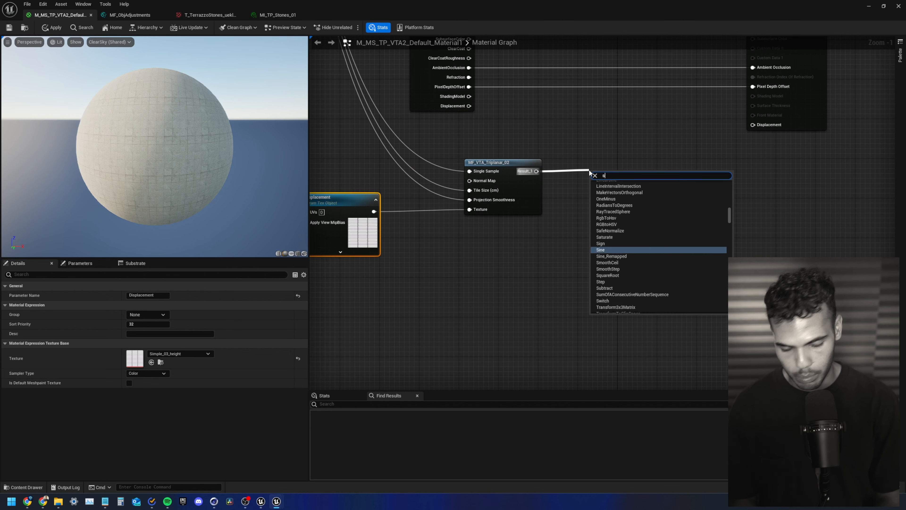
type("witch para")
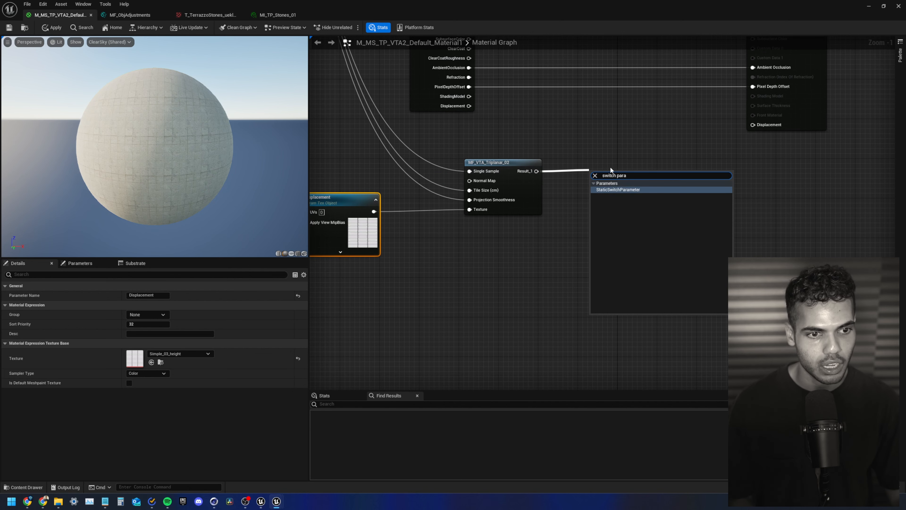
left_click(617, 189)
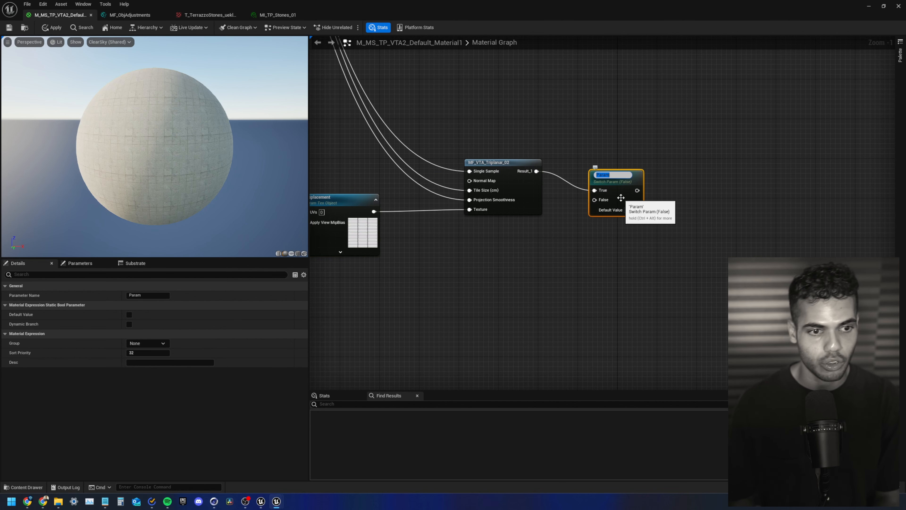
type("Use Displacement?")
type("constan")
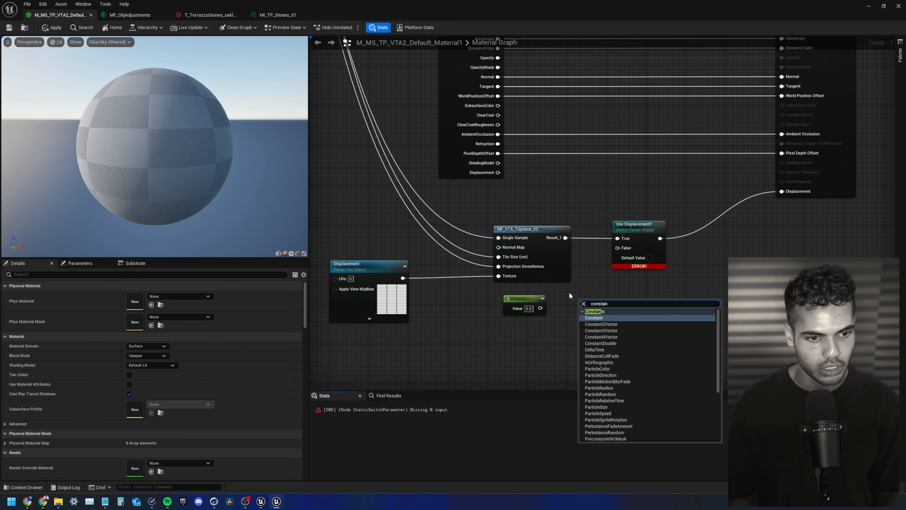
left_click(569, 295)
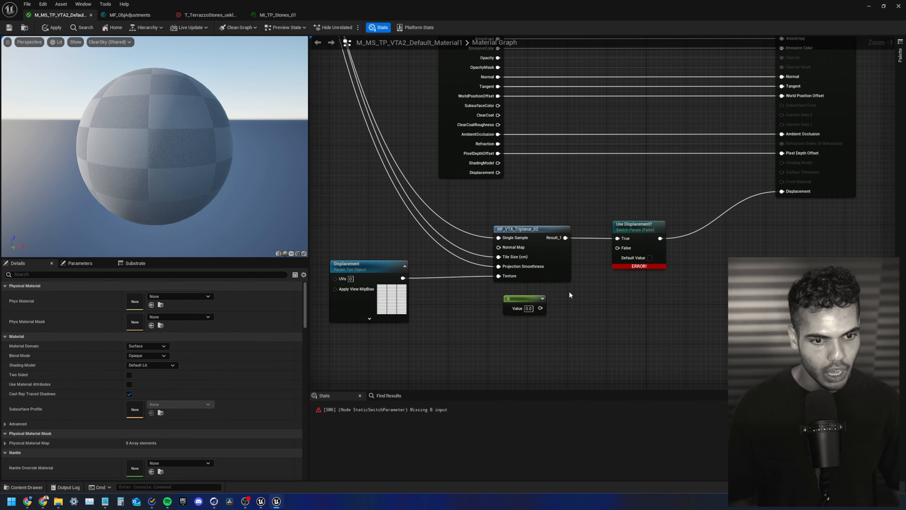
left_click(524, 303)
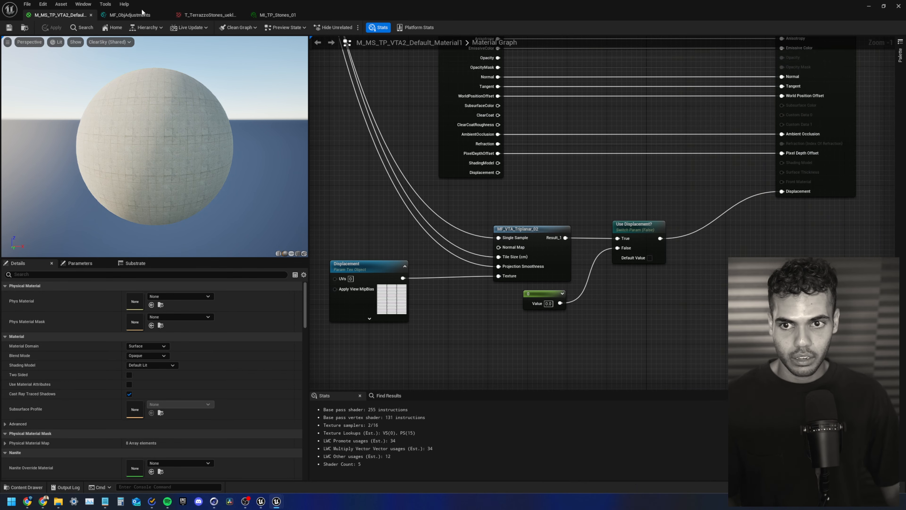
Enable Use Displacement? on MI_TP_Stones_01 and locate the Terrazzo Stones ORDp texture
left_click(277, 15)
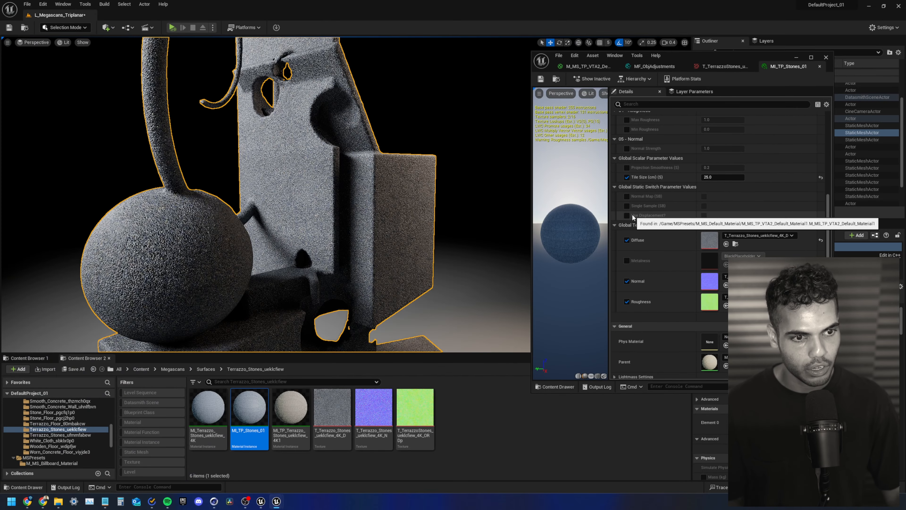
left_click(626, 215)
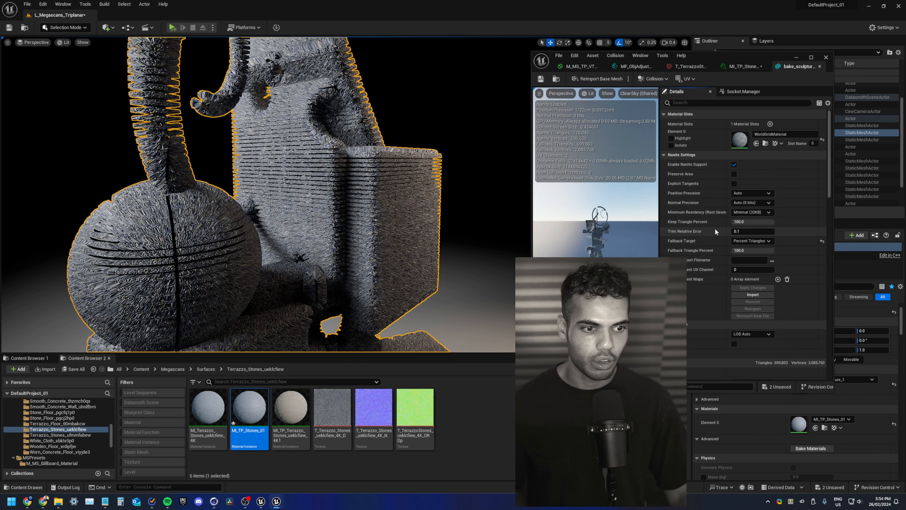
mouse_move(703, 234)
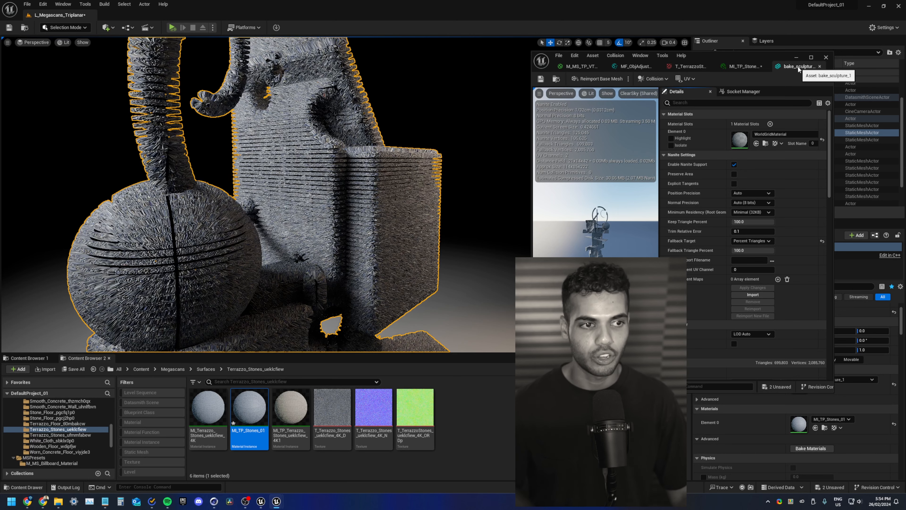
left_click(577, 66)
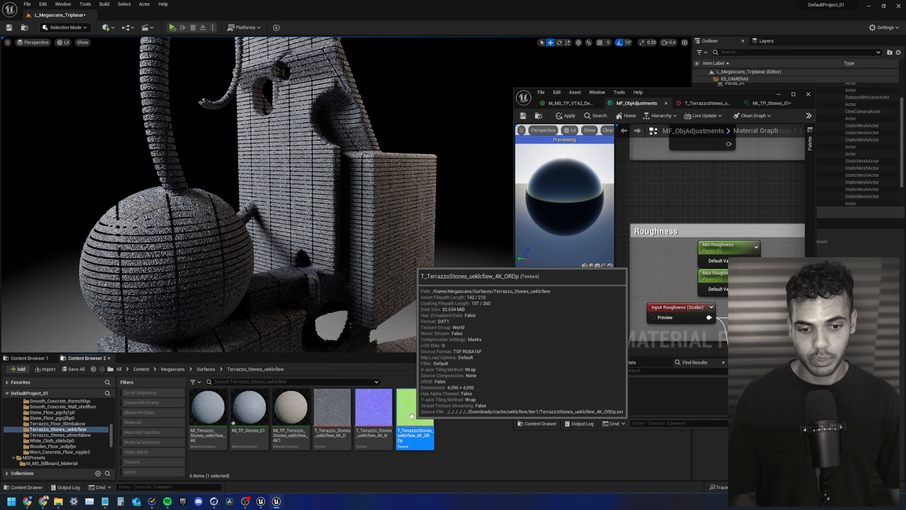
Inspect the ORDp texture's R, G, B channels, leaving only the blue displacement channel shown
left_click(701, 102)
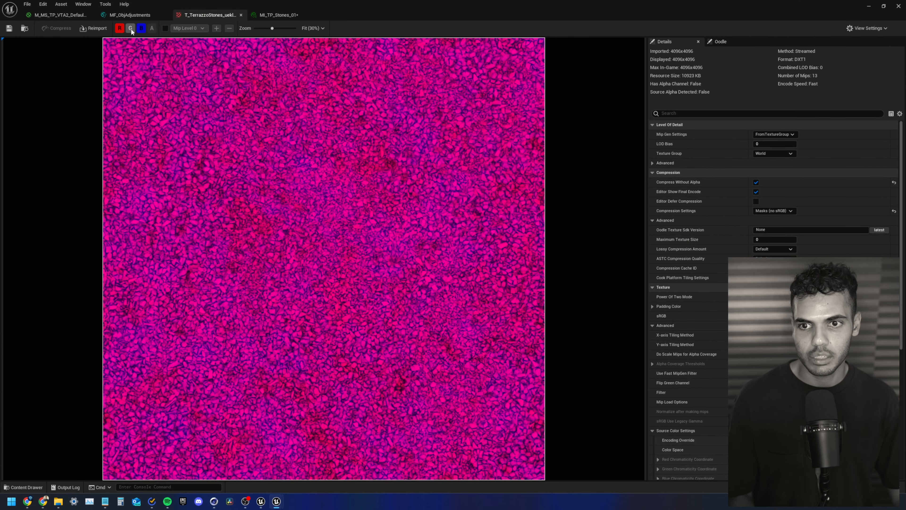
left_click(131, 28)
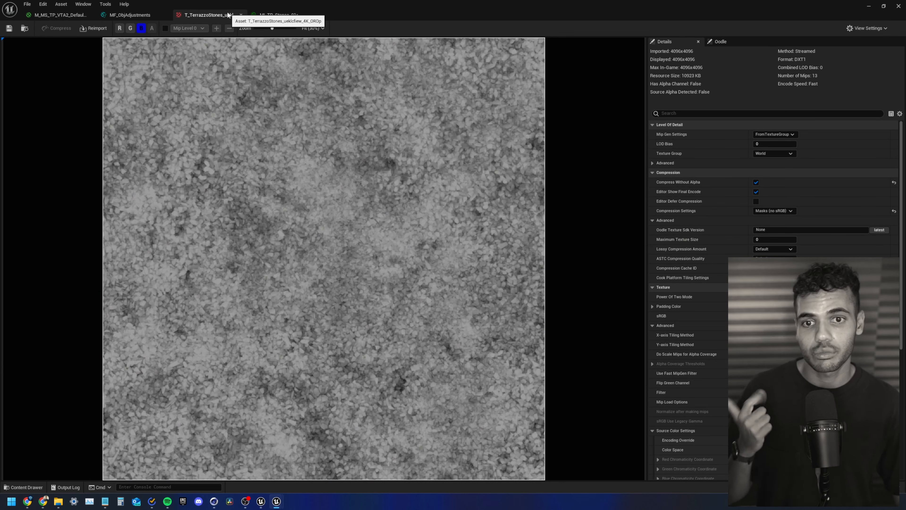
left_click(119, 29)
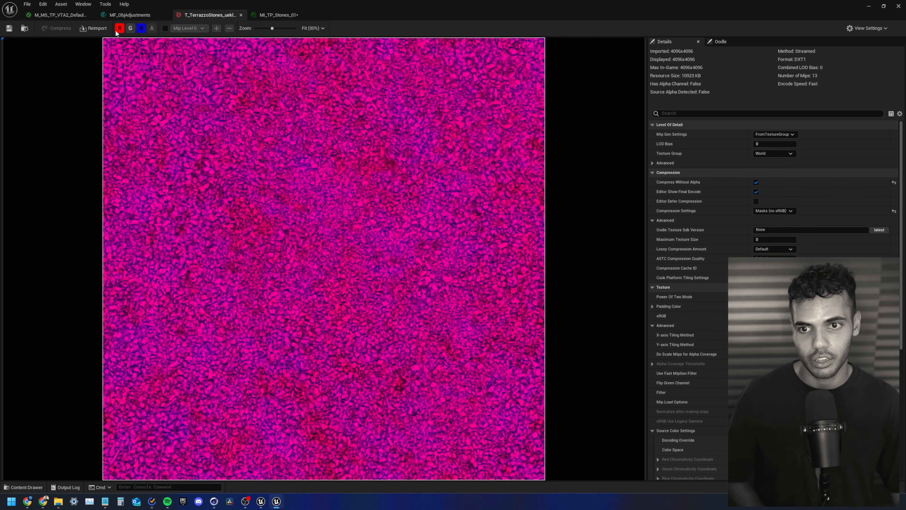
left_click(119, 28)
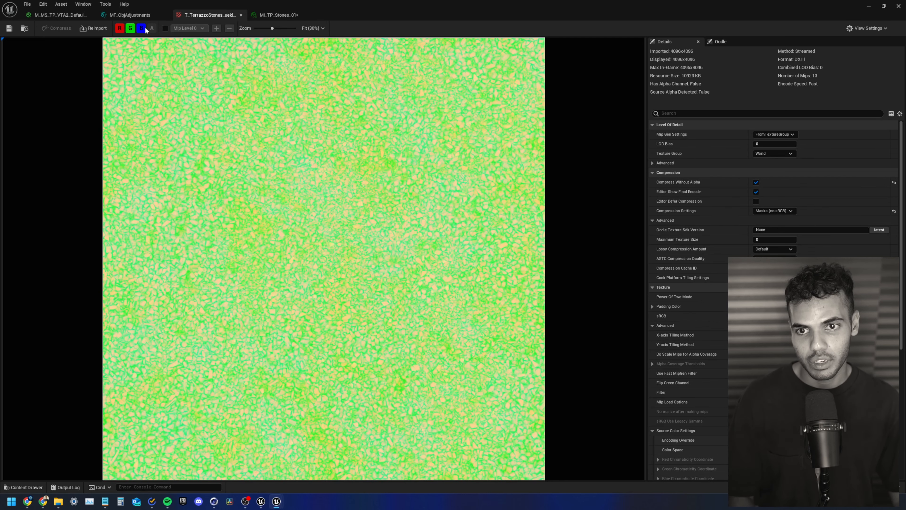
left_click(142, 28)
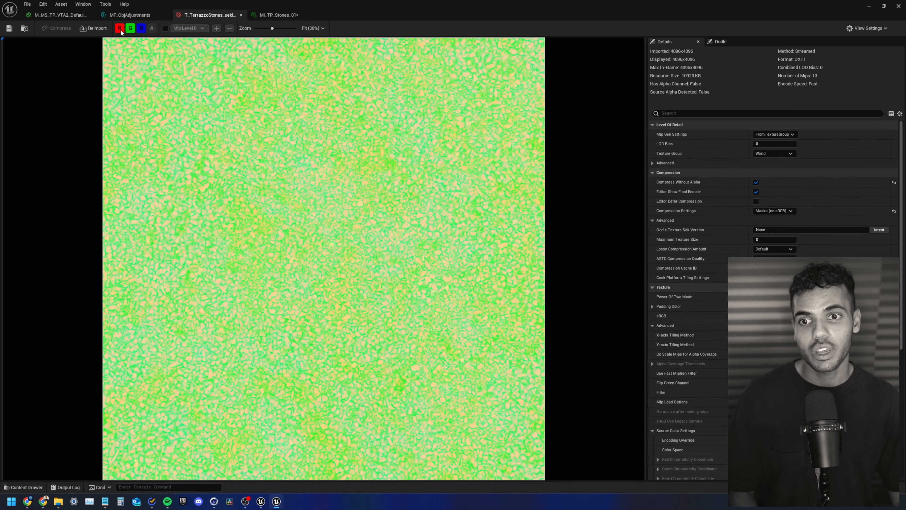
left_click(141, 28)
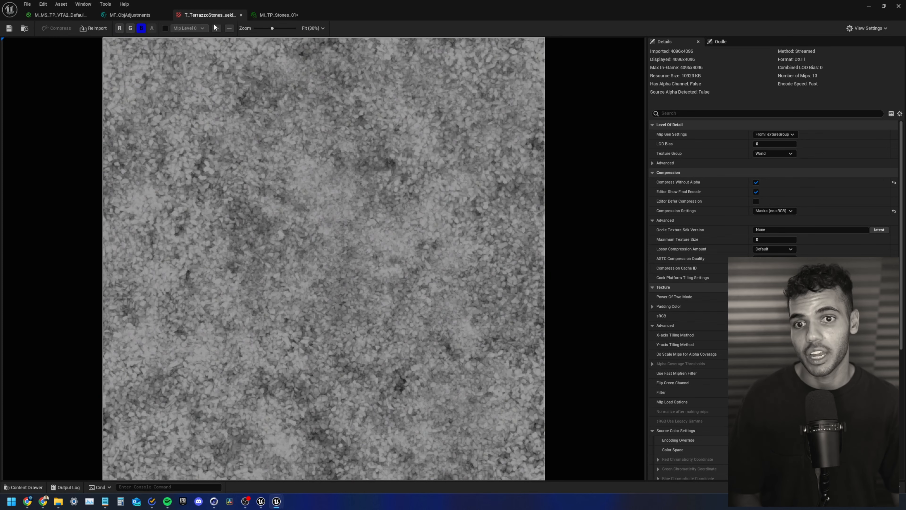
left_click(58, 15)
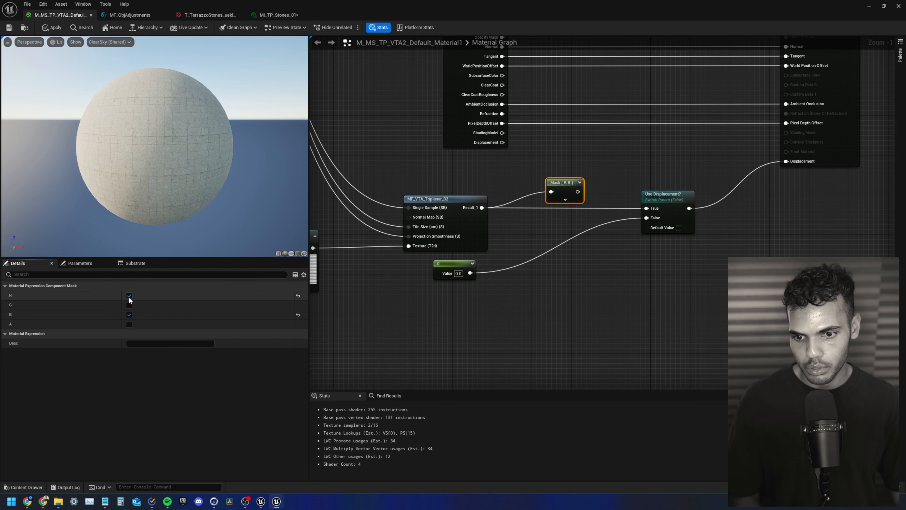
Drop R from the displacement Component Mask so only B passes, and apply the material
left_click(129, 295)
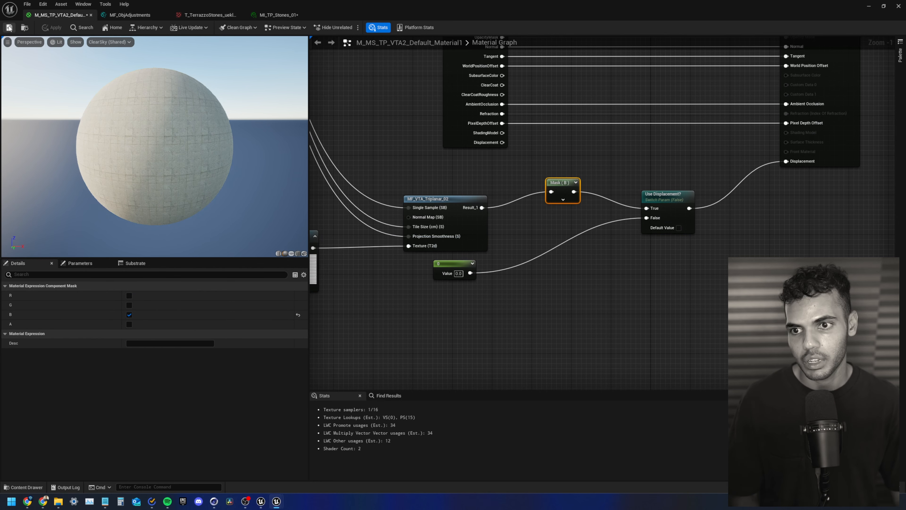
left_click(280, 15)
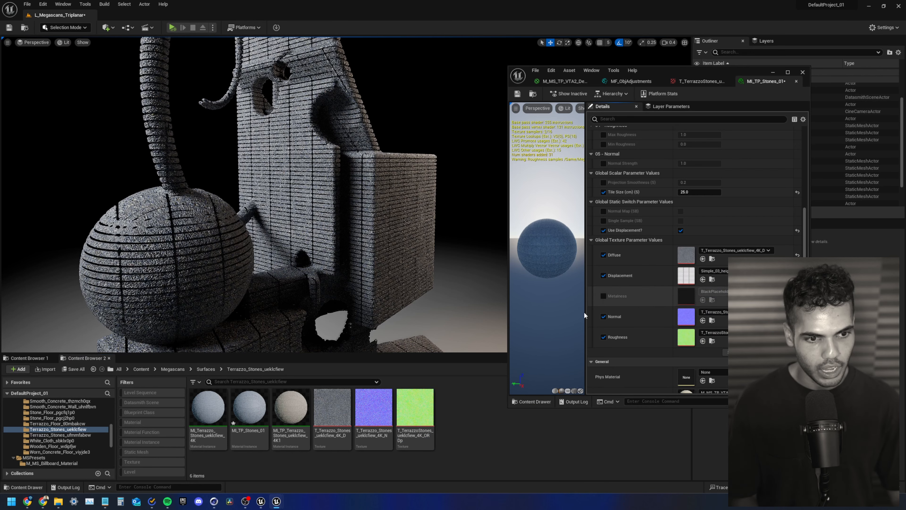
left_click(415, 408)
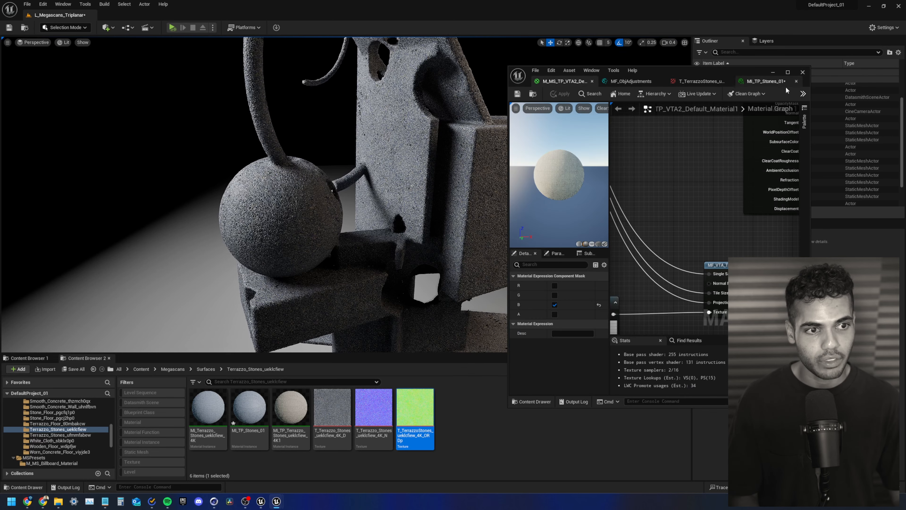
left_click(787, 71)
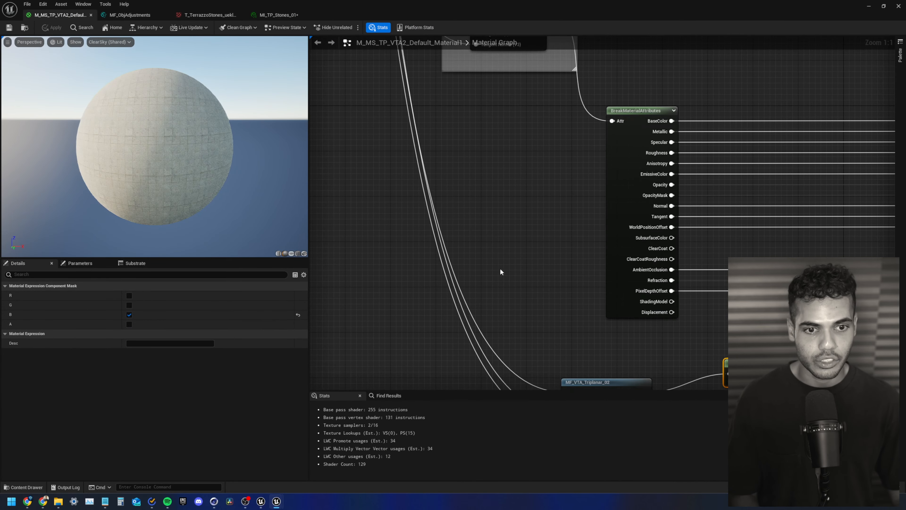
Add a new scalar parameter named 'Displacement Til…' to the master graph
scroll("down", 3)
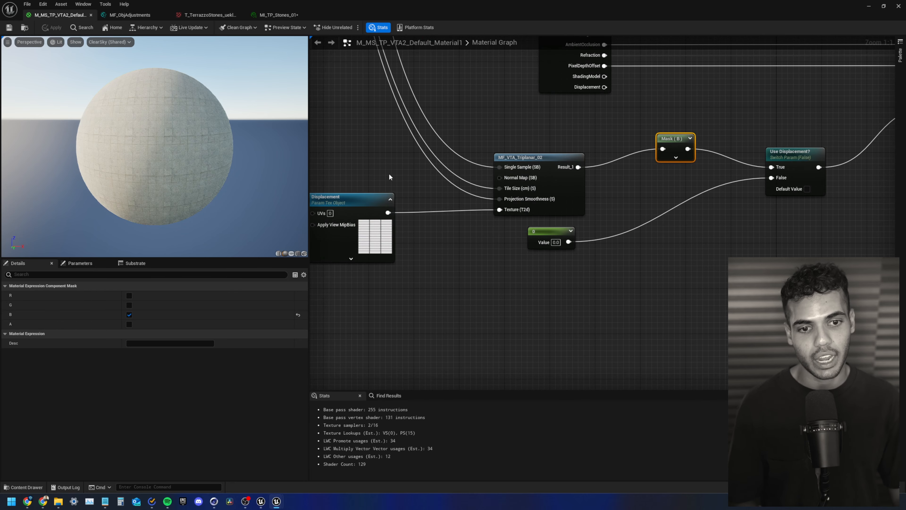
left_click(389, 156)
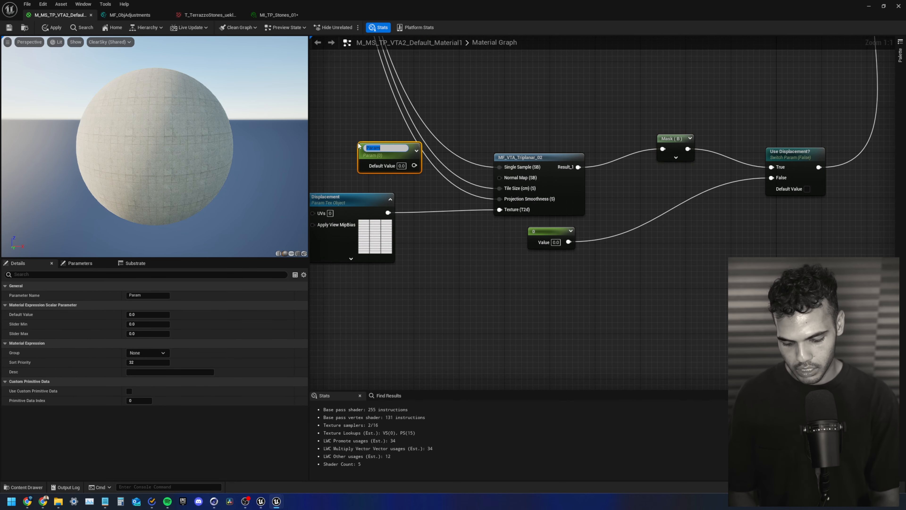
type("Displacement Til")
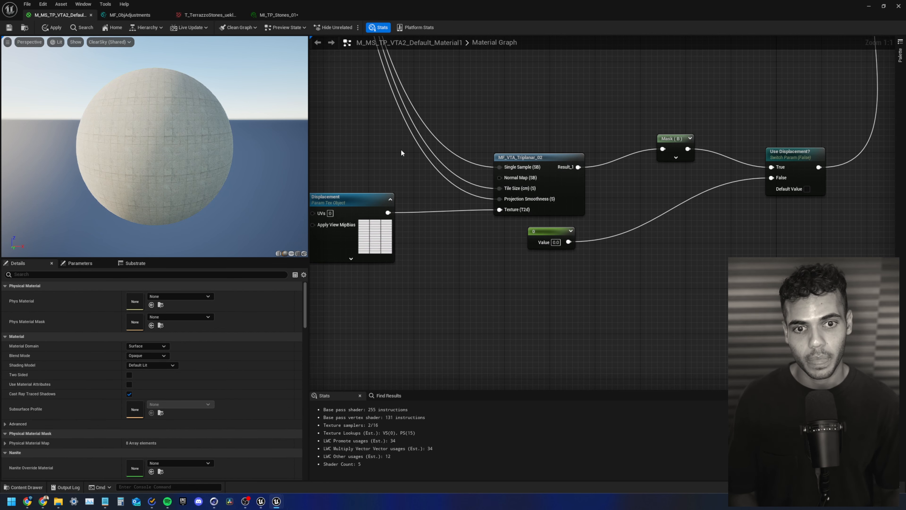
scroll("down", 3)
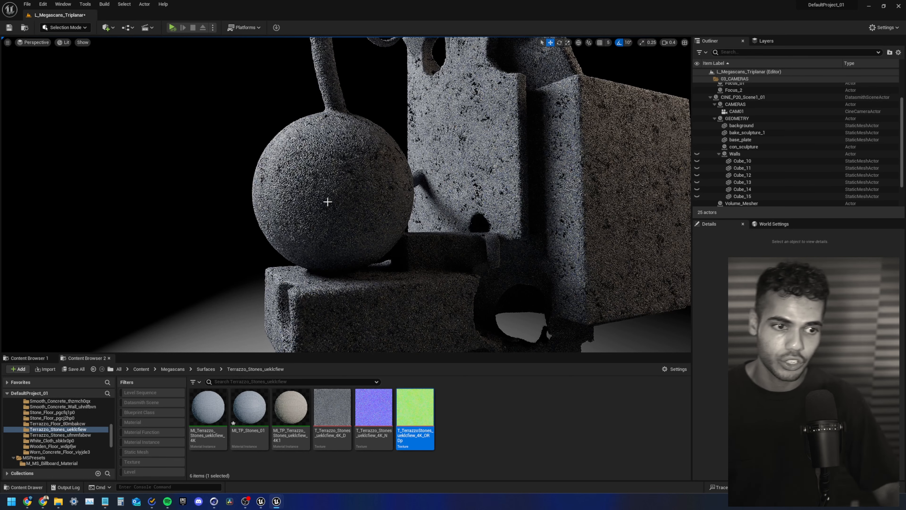
mouse_move(365, 155)
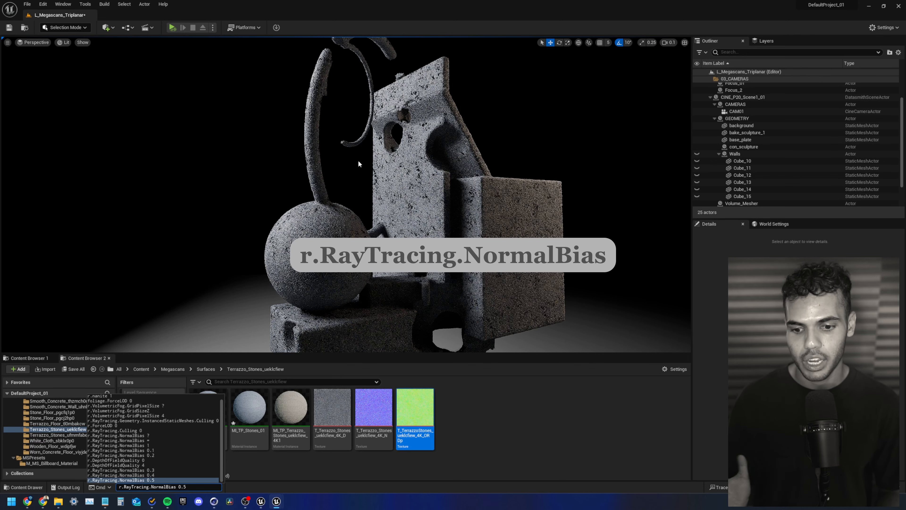
Set r.RayTracing.NormalBias to 0.3 through the console and check the sculpture's shading
key("enter")
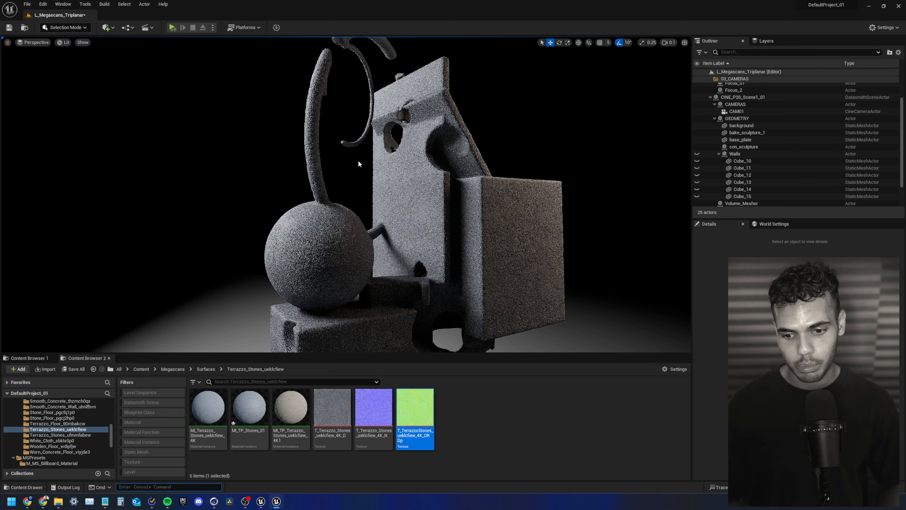
type("r.RayTracing.NormalBias 0.")
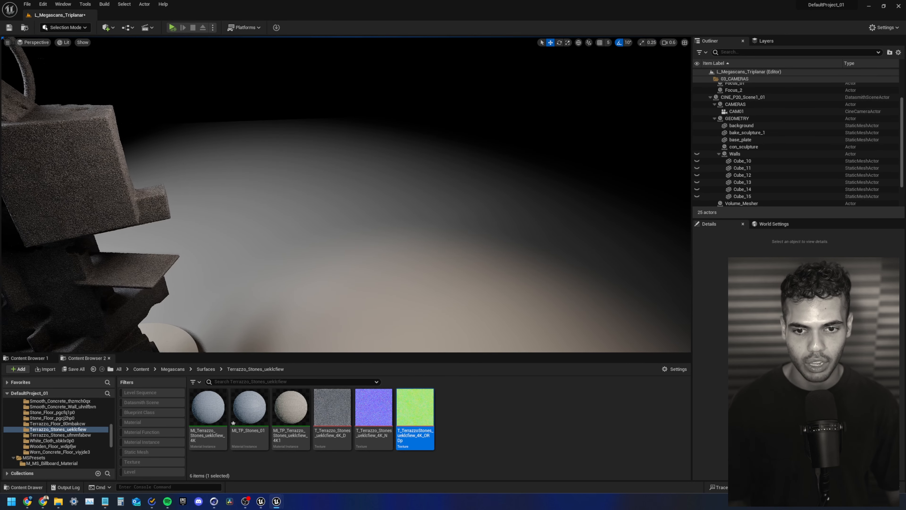
type("r.RayTracing.NormalBias 0.3")
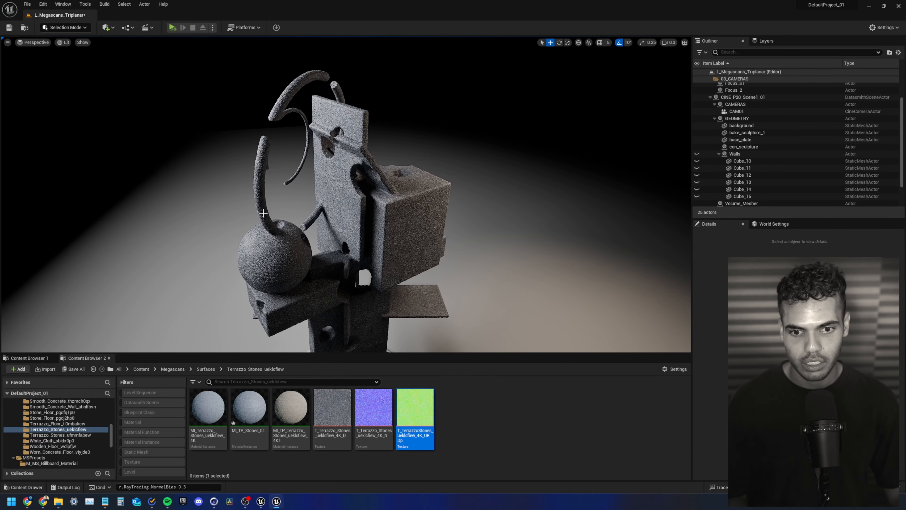
Switch both the viewport and the piloted cine camera view to Path Tracing view mode
left_click(64, 42)
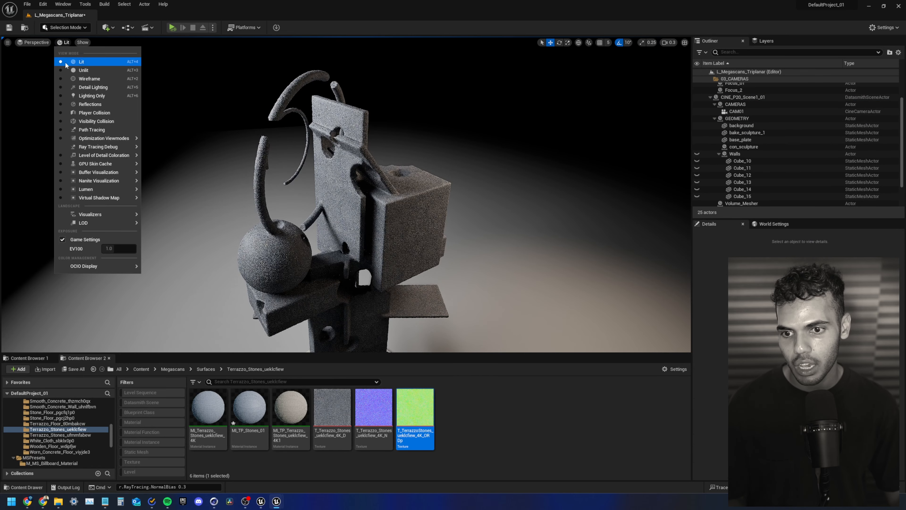
mouse_move(93, 87)
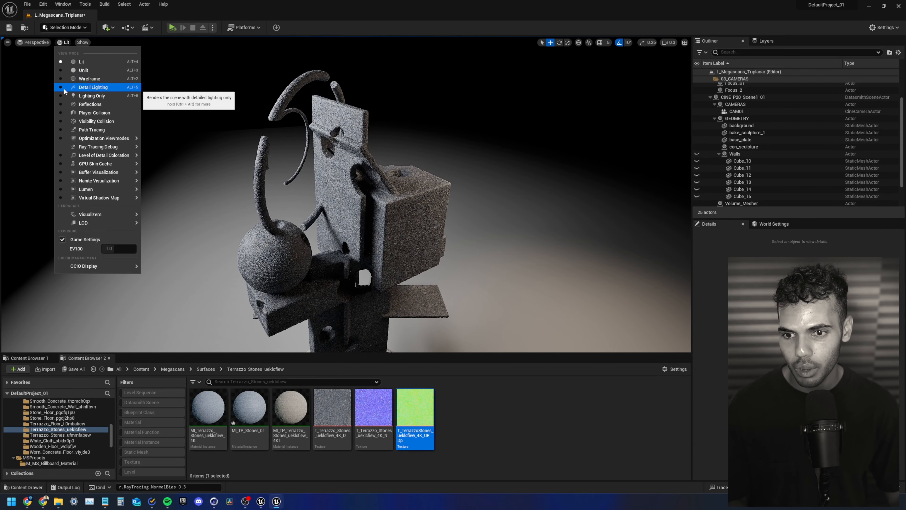
mouse_move(91, 129)
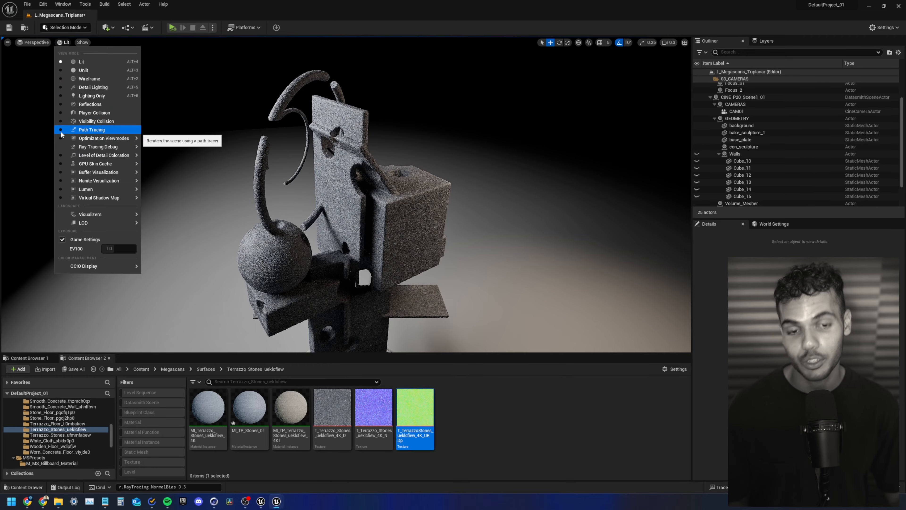
left_click(91, 129)
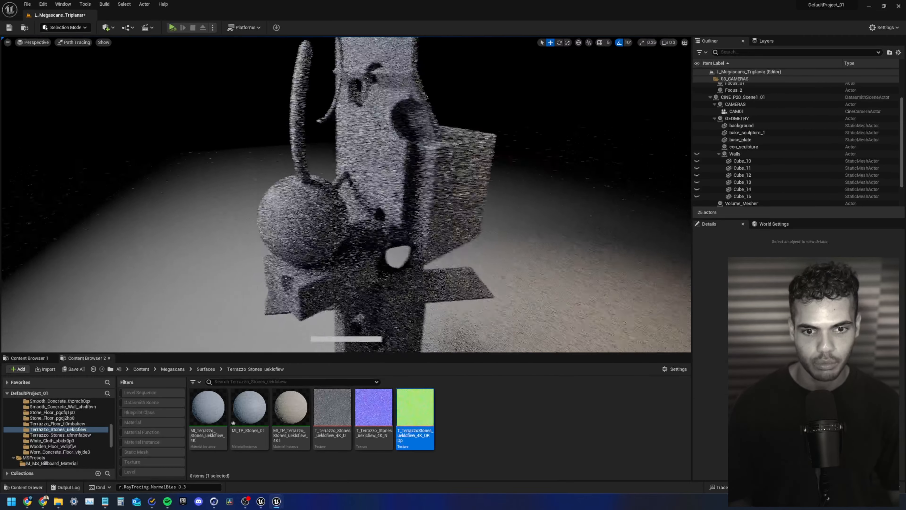
mouse_move(684, 42)
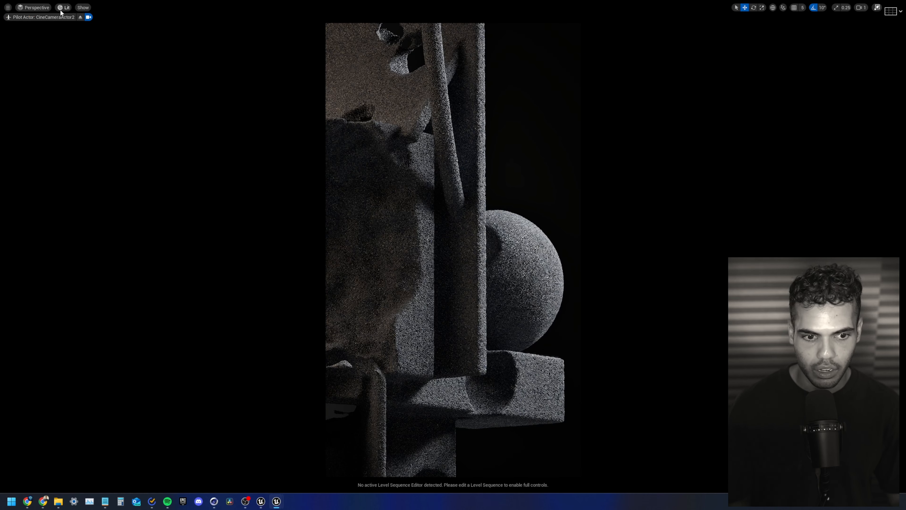
left_click(66, 7)
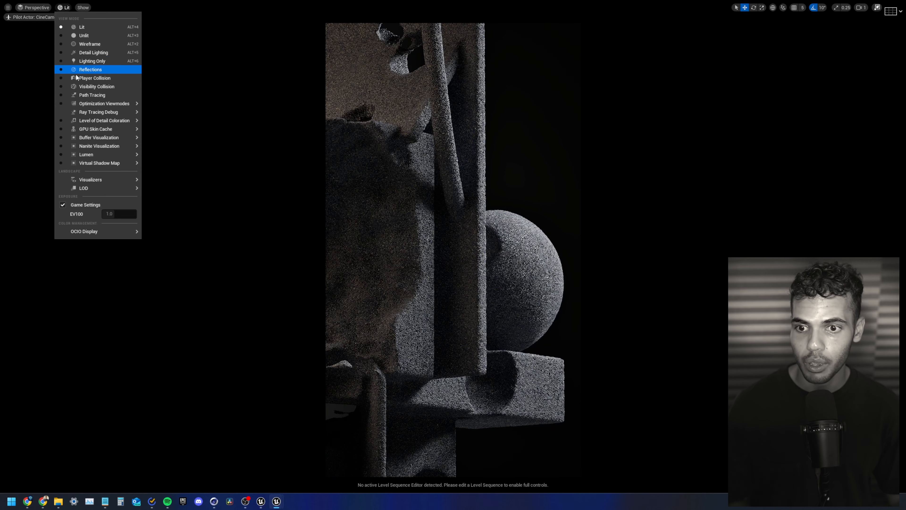
left_click(92, 94)
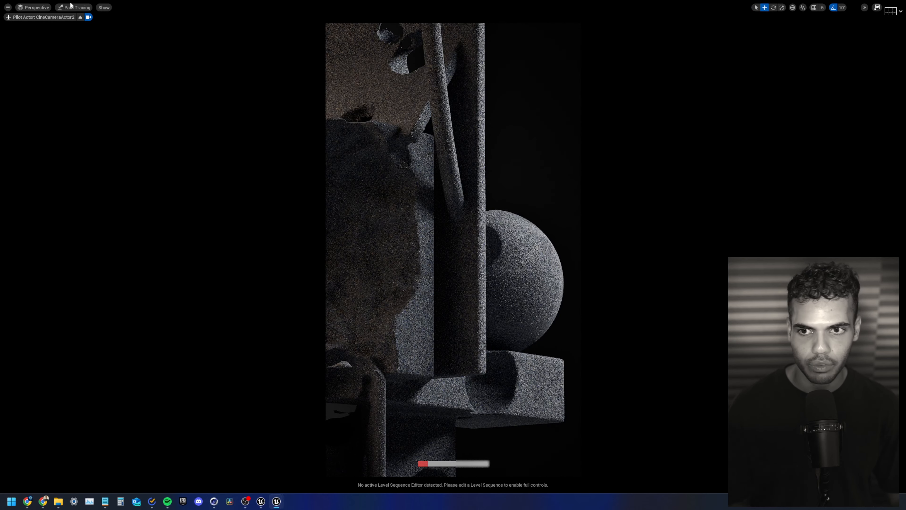
left_click(76, 7)
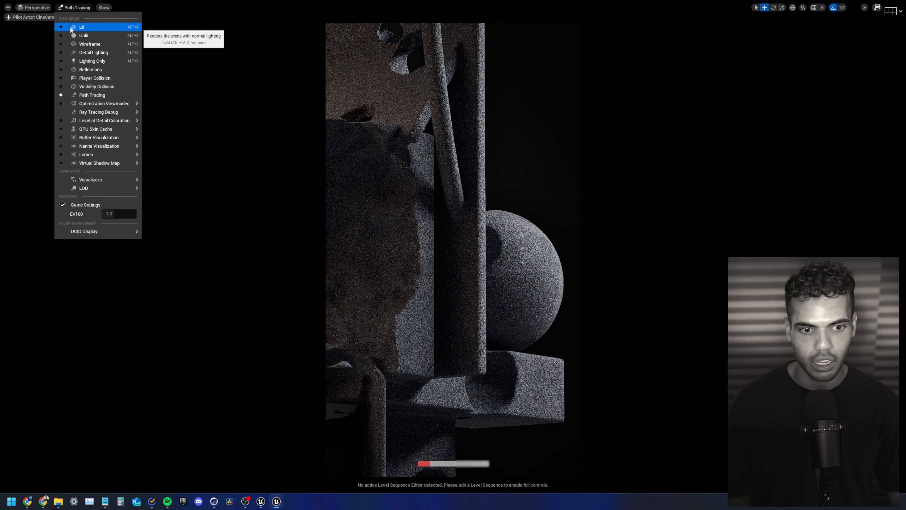